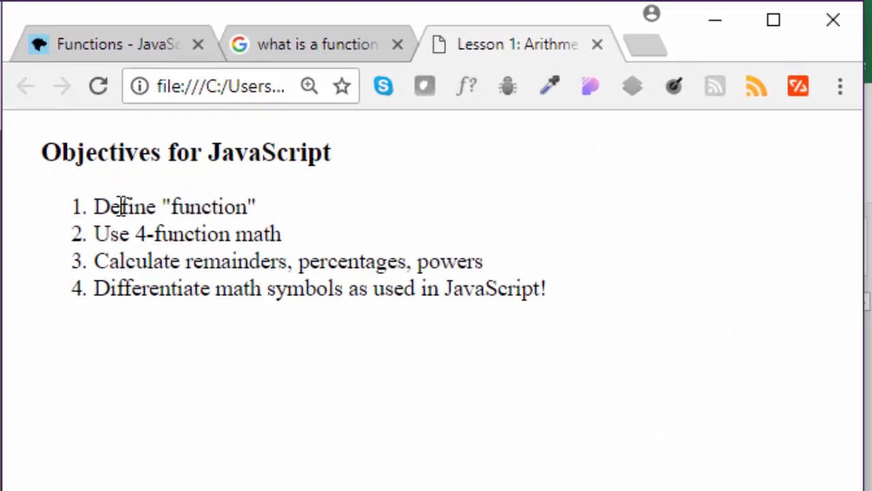
Highlight the 4-function math and Calculate remainders objectives, then clear the highlight.
left_click_drag(93, 233, 280, 233)
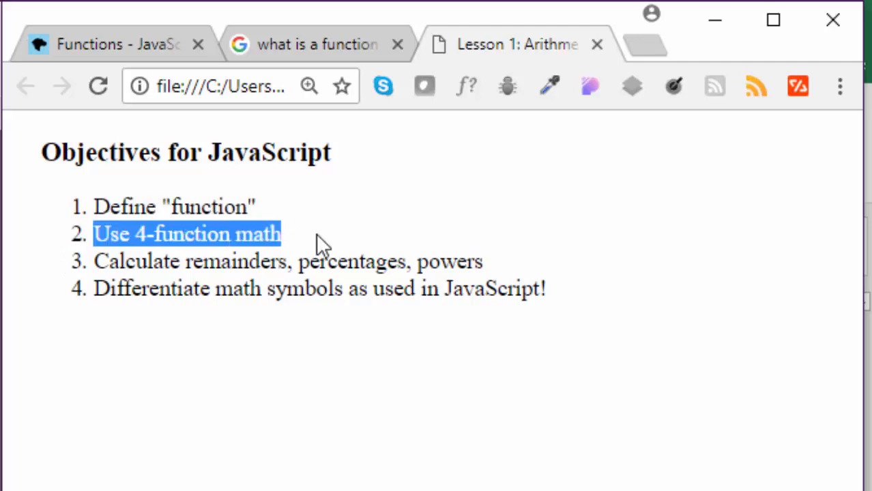
double_click(133, 262)
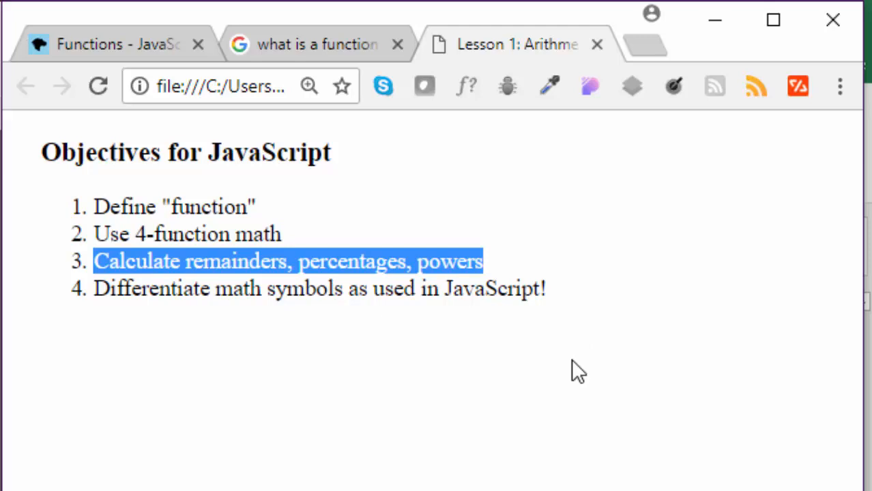
left_click(576, 372)
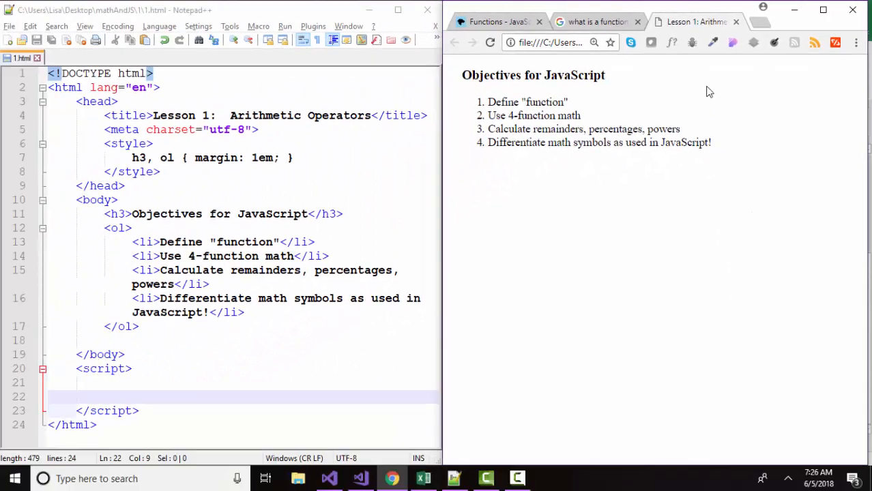
Select all the lesson source, then Inspect the lesson page to bring up DevTools.
key("ctrl+a")
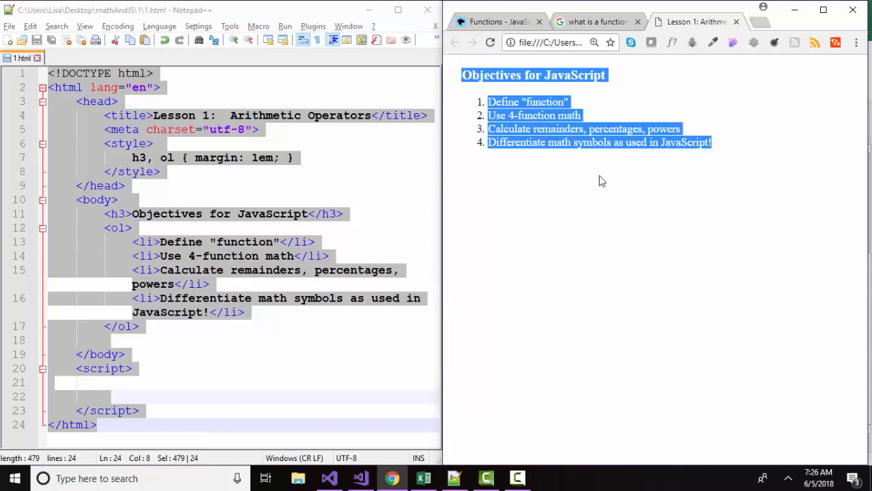
right_click(602, 180)
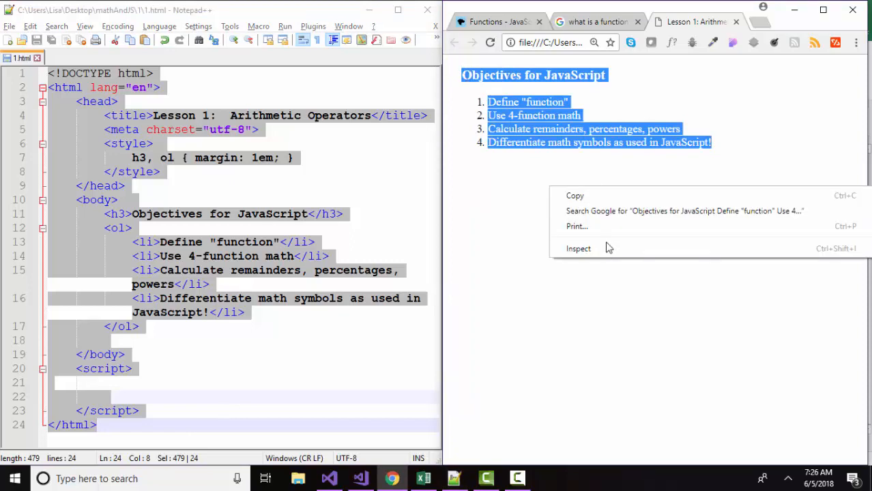
left_click(578, 248)
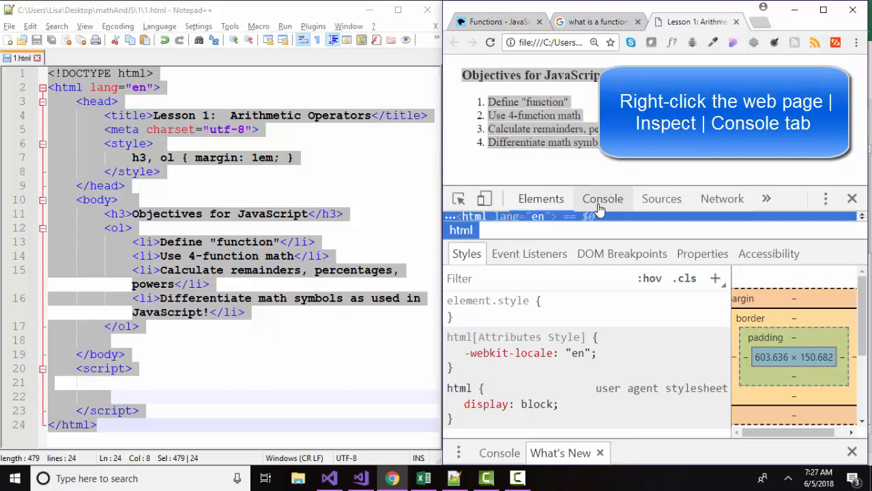
Switch to the Console and evaluate 5+4 to get 9.
left_click(603, 199)
type("5")
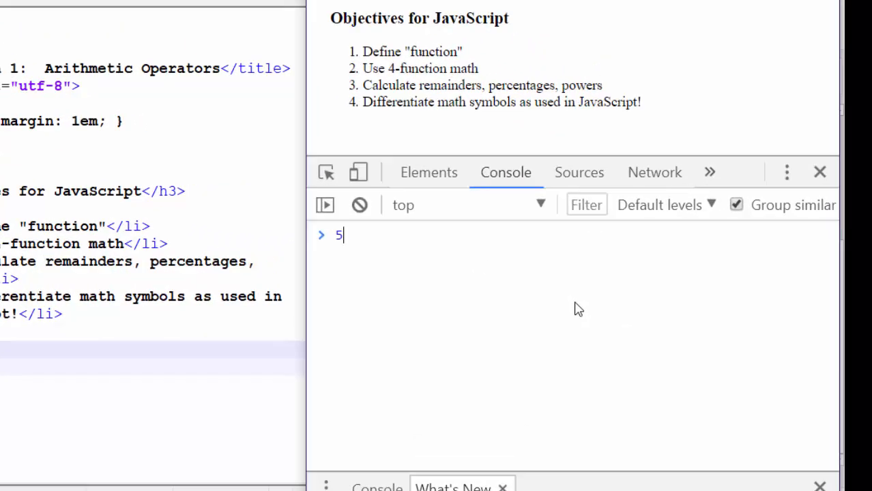
type("+")
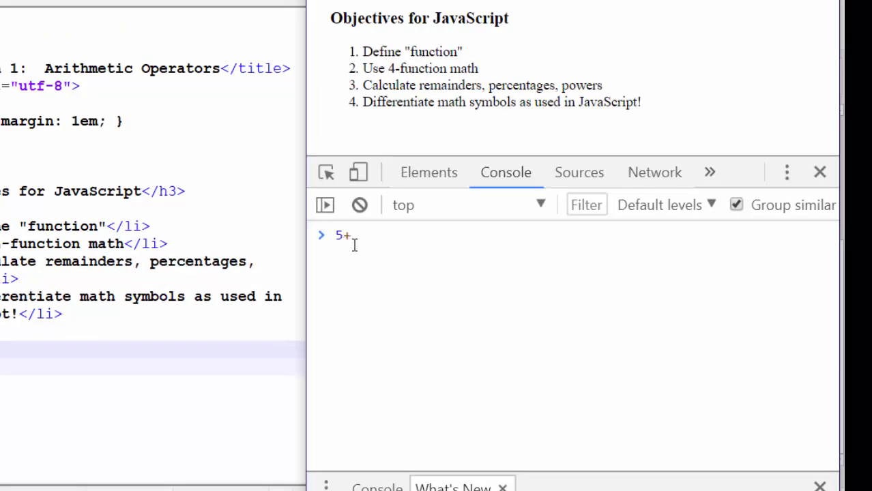
key("Enter")
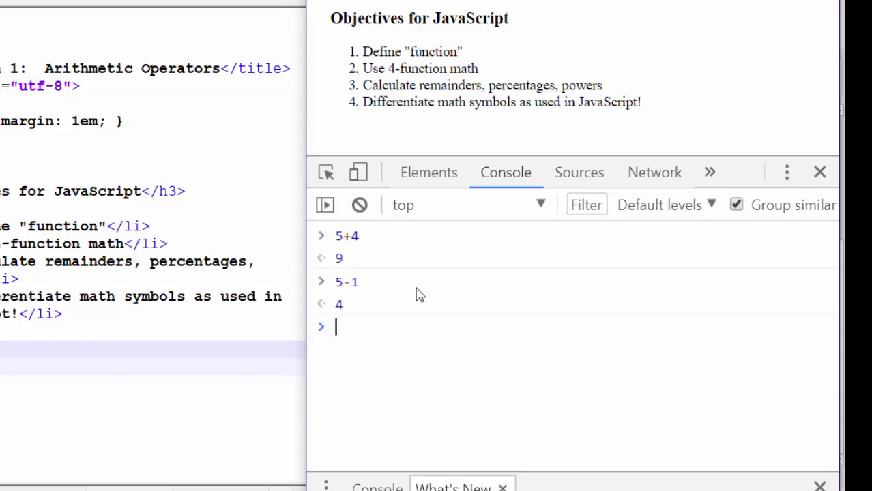
Evaluate 5*4 and 5/4 to get 20 and 1.25.
type("5")
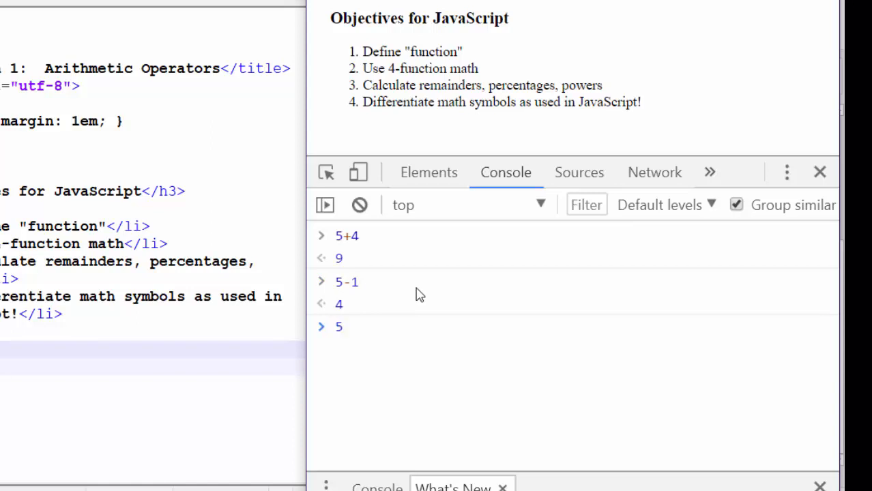
type("*4")
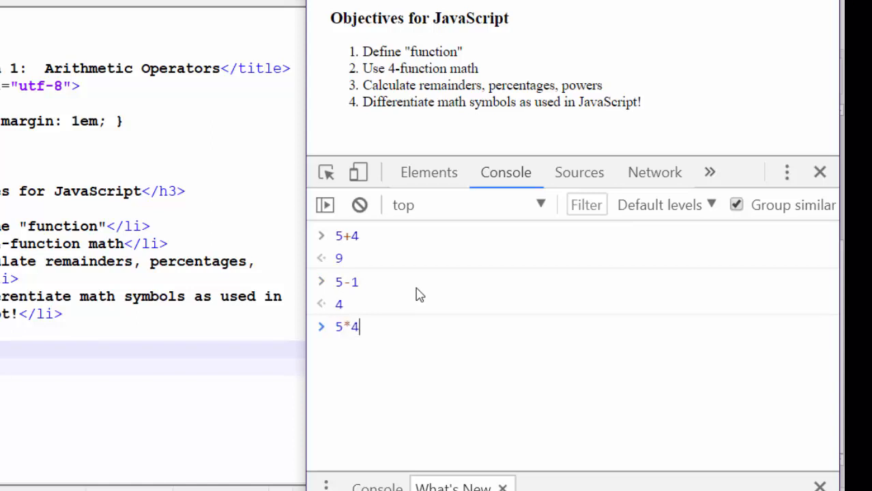
key("Enter")
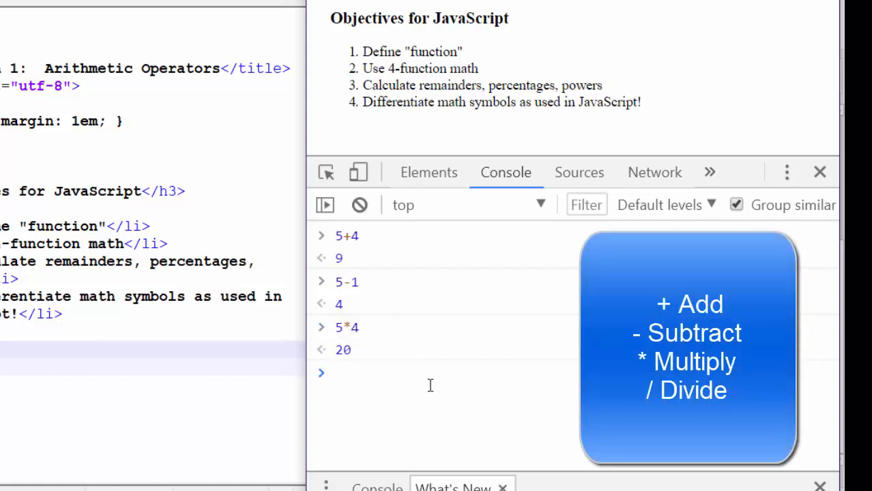
type("5/4")
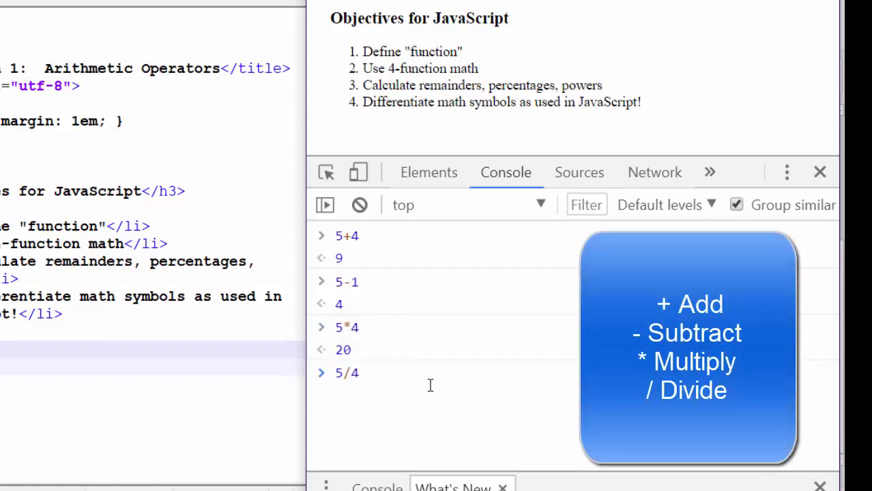
key("Enter")
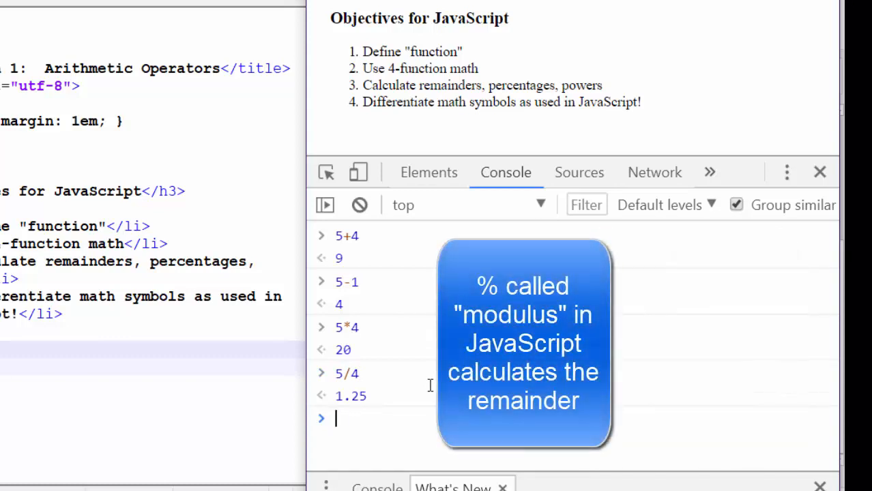
Evaluate the modulus expressions 5%4 and 5%2 to get remainder 1 each.
type("5%4")
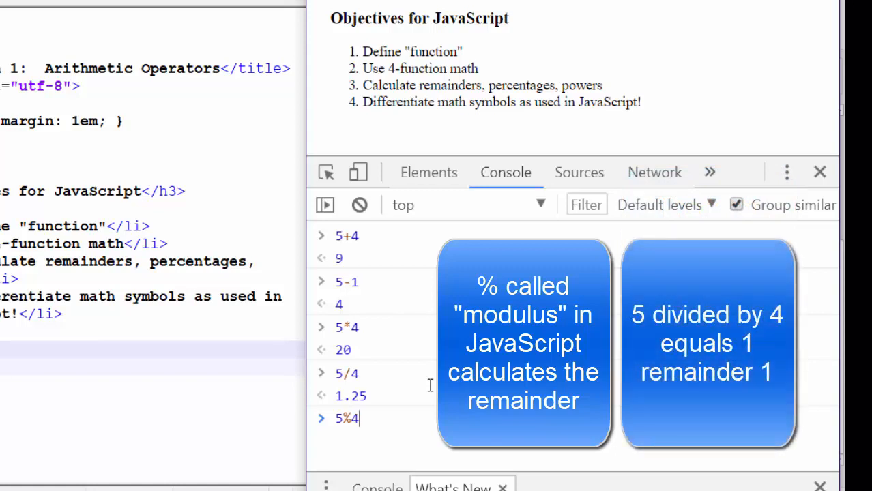
key("Enter")
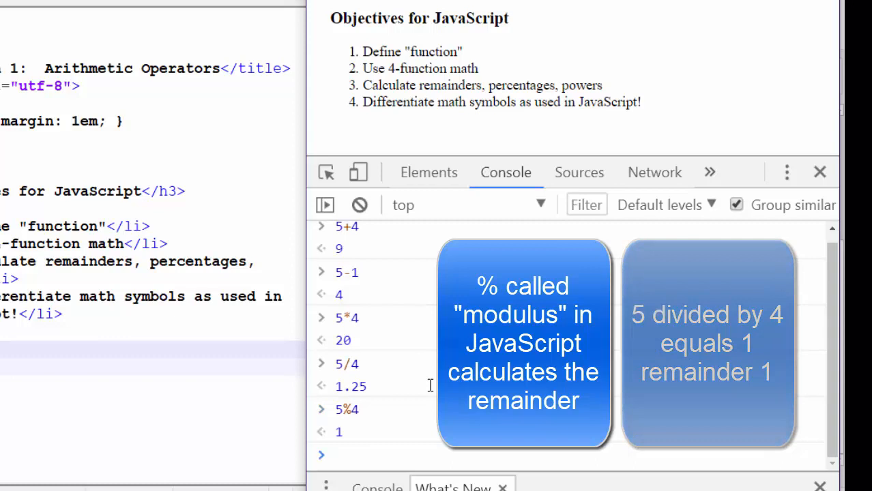
type("5%2")
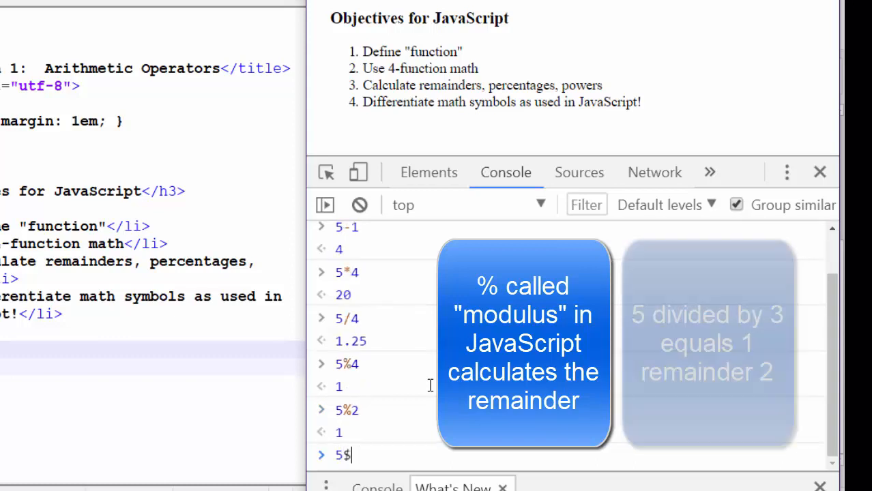
type("%3")
key("Enter")
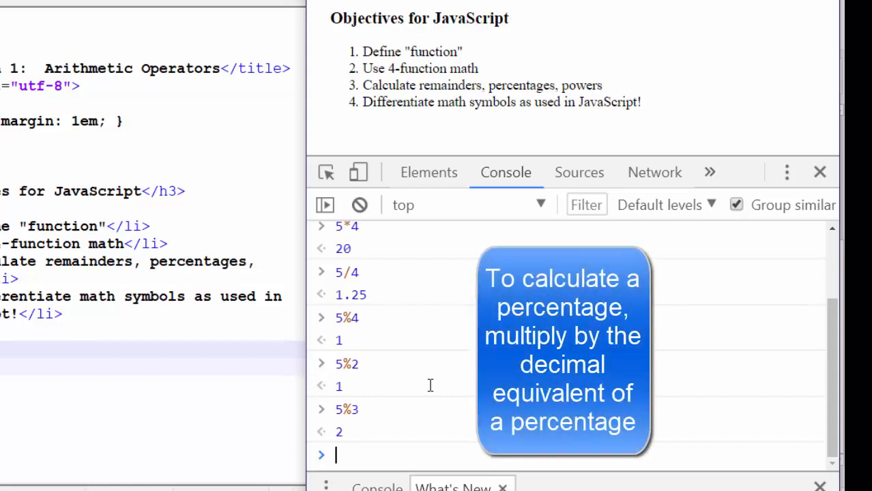
Enter 5*0.5 to compute fifty percent of 5 as 2.5.
type("5")
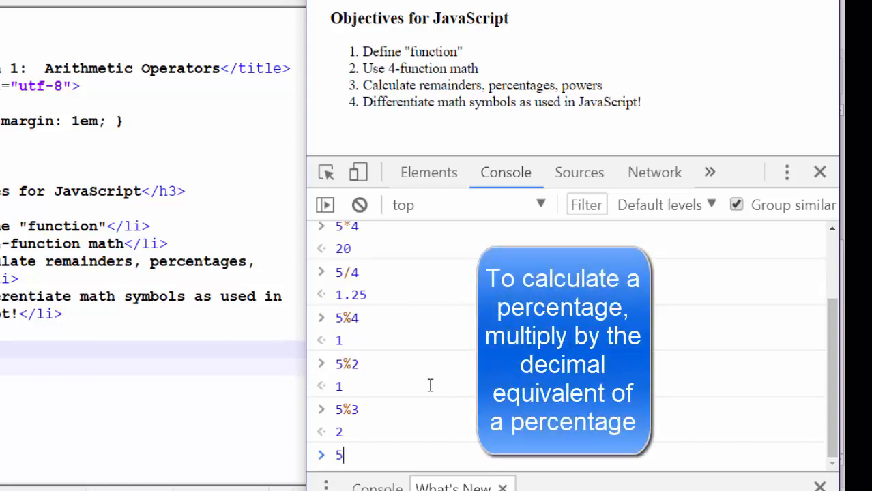
type("*0.")
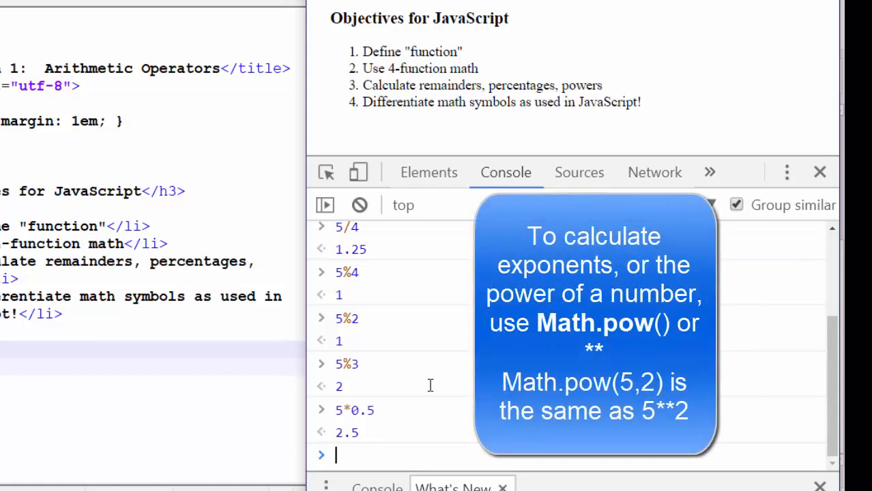
Evaluate Math.pow(5,2) to square 5.
type("Math.pow")
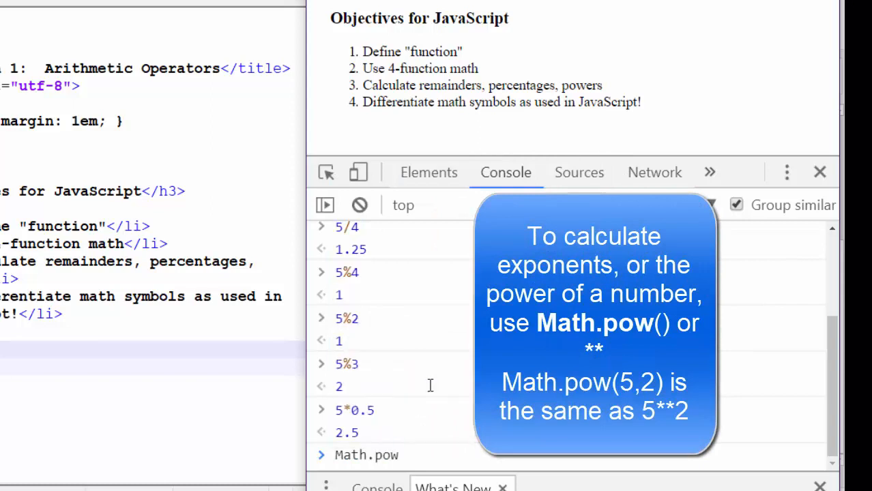
type("(5")
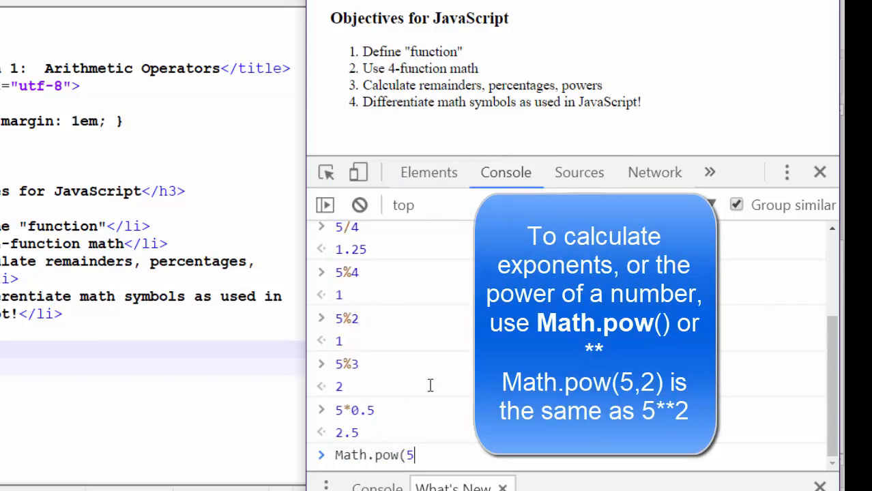
type(",2)")
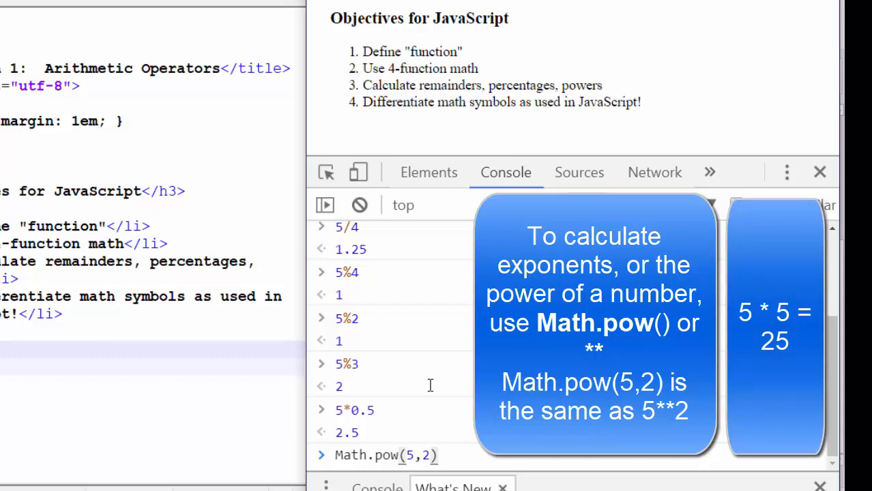
key("Enter")
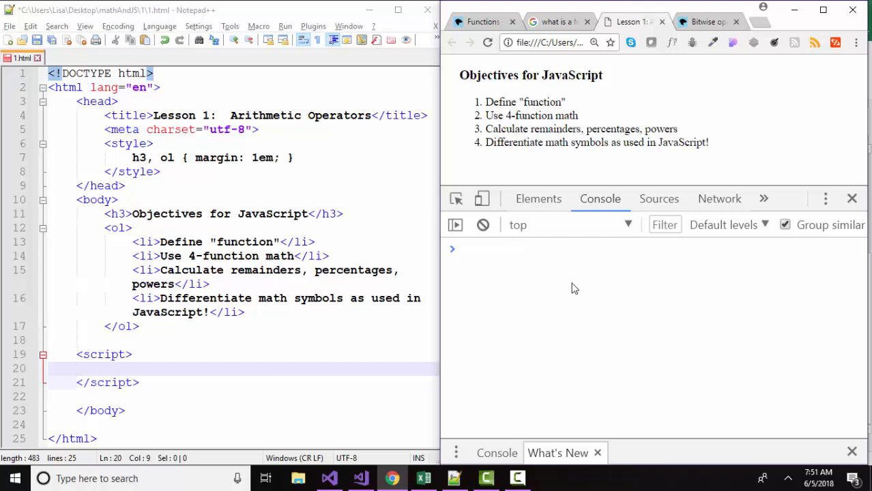
Evaluate 5+4 to get 9, then enter "JCCC " + 2018 to concatenate into "JCCC 2018".
type("5")
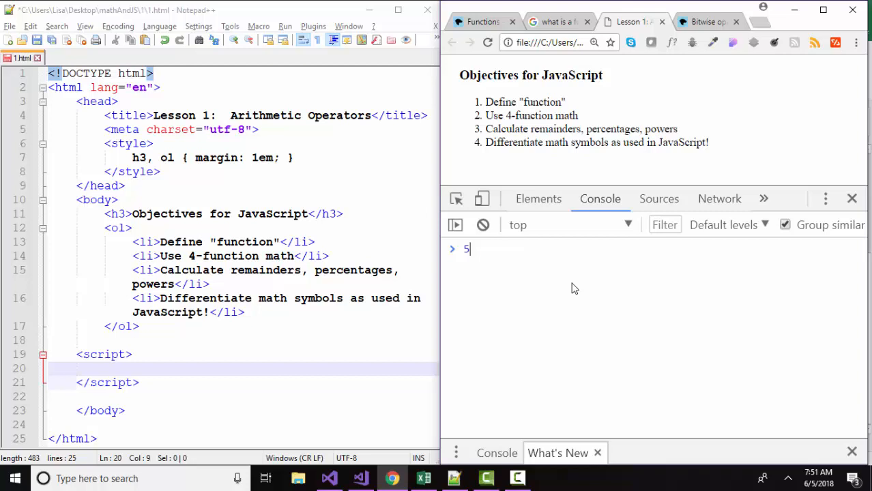
key("Enter")
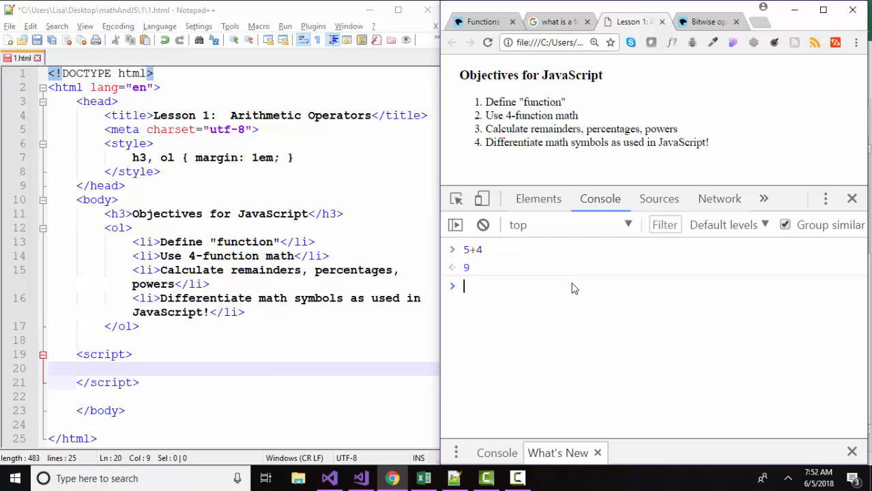
type("\"JCCC \" +")
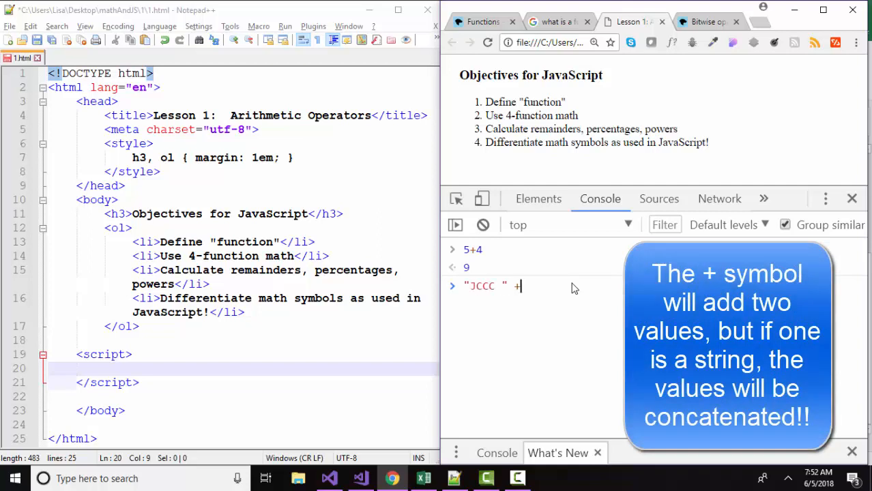
type("2018")
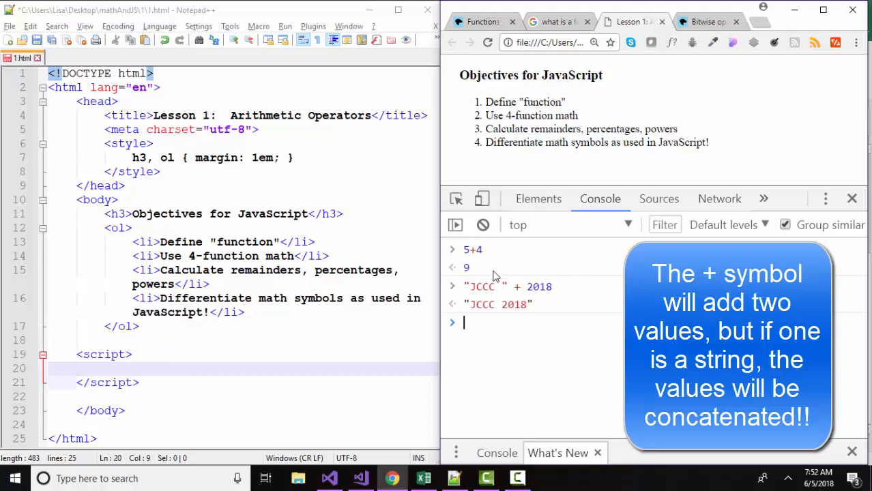
mouse_move(552, 296)
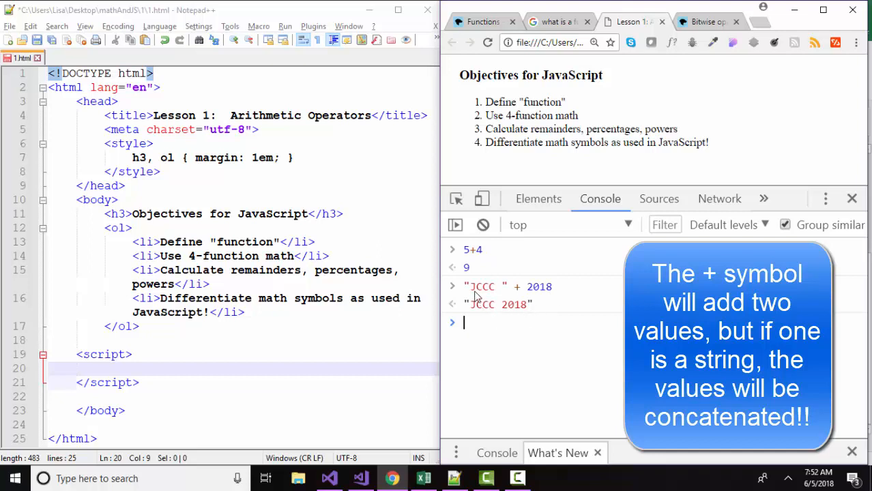
mouse_move(488, 293)
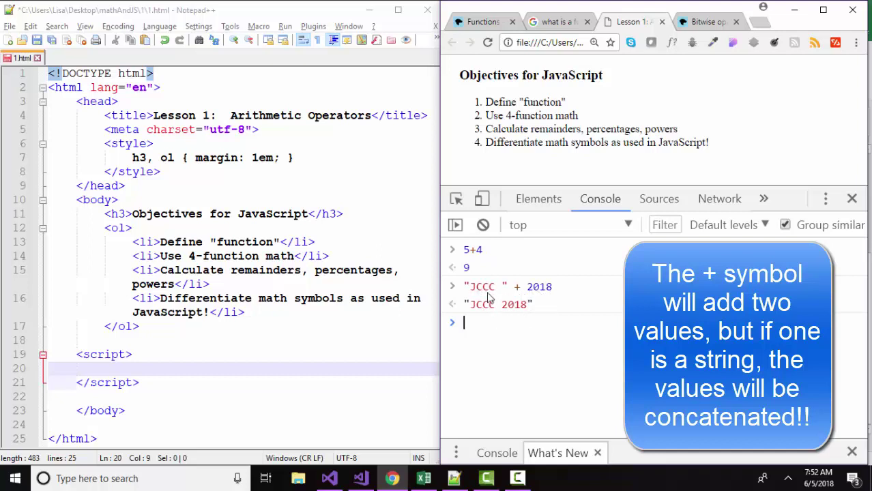
Enter "5" + 4 to concatenate into "54", then start the 5 * 4 expression.
double_click(499, 304)
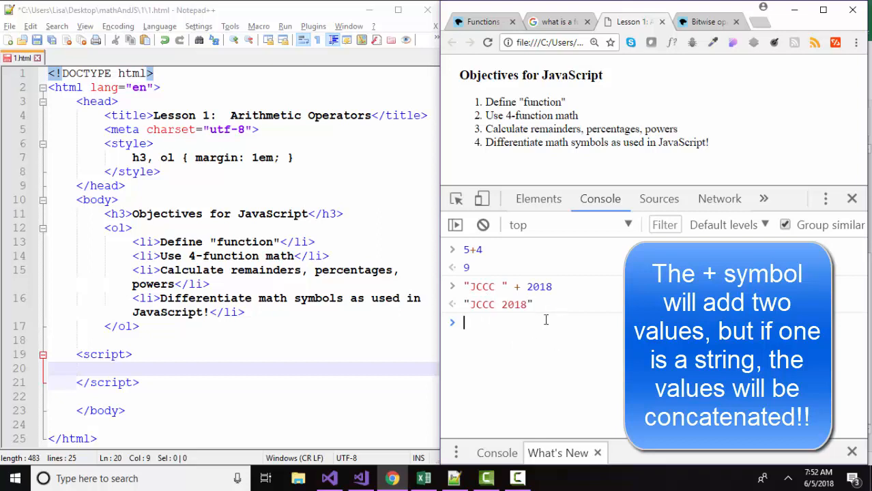
type("\"5\" +")
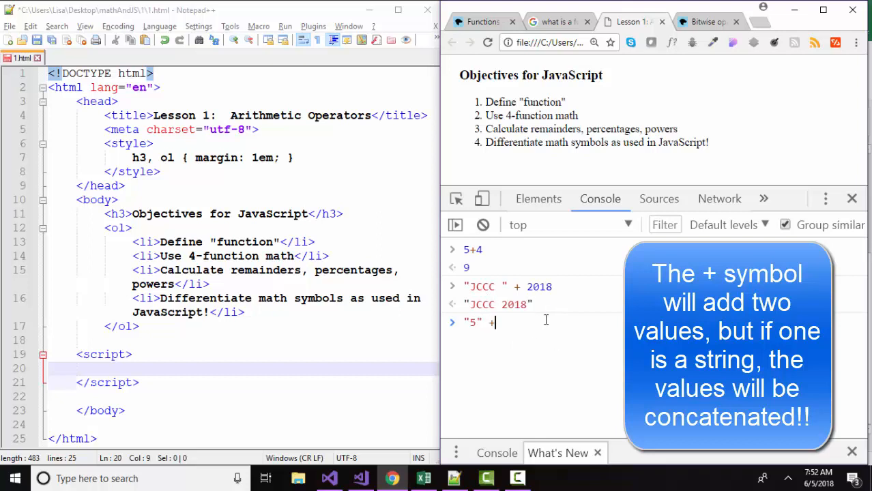
type("4")
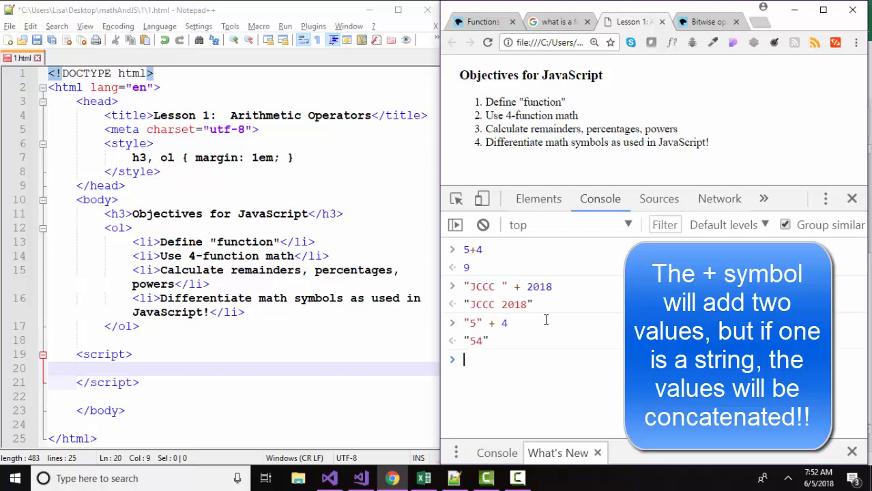
mouse_move(485, 355)
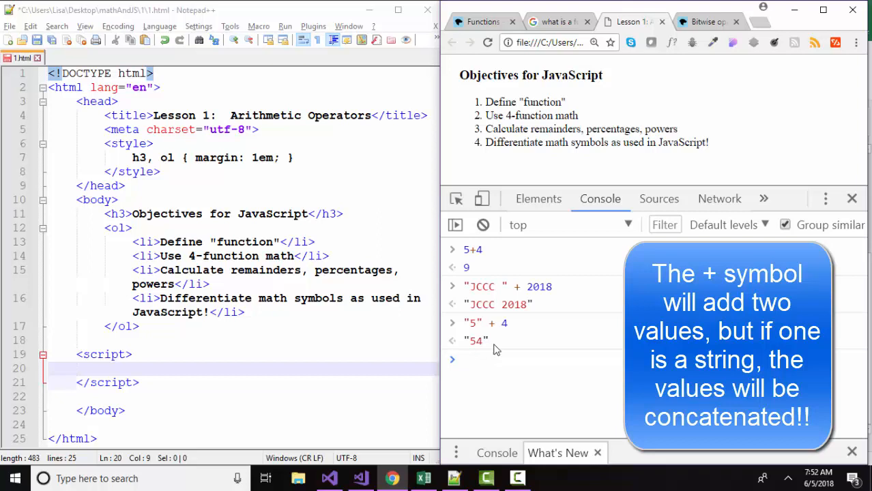
mouse_move(479, 333)
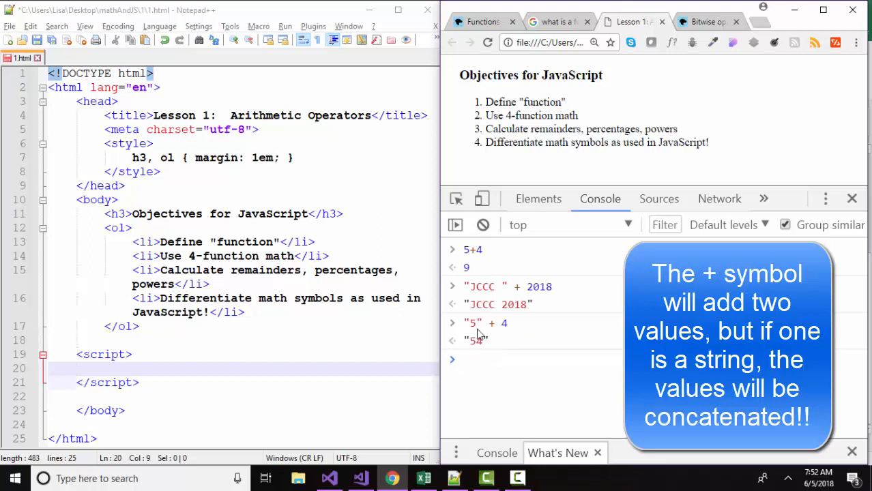
mouse_move(493, 349)
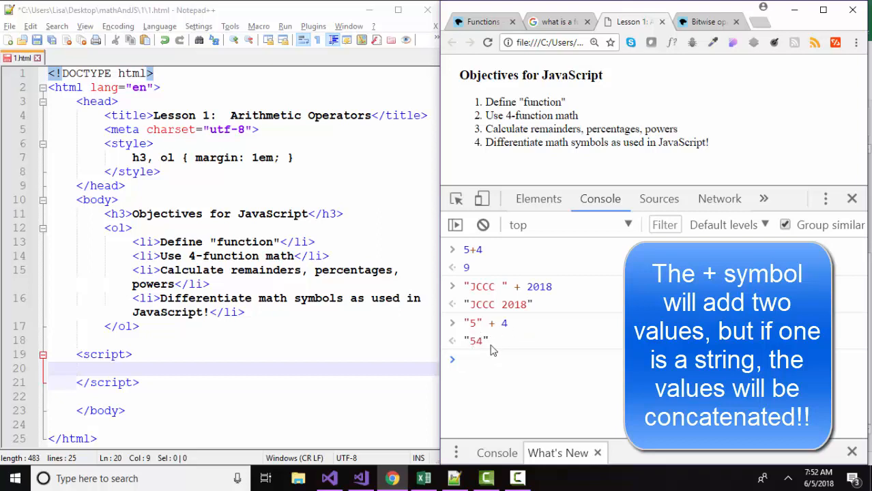
mouse_move(469, 329)
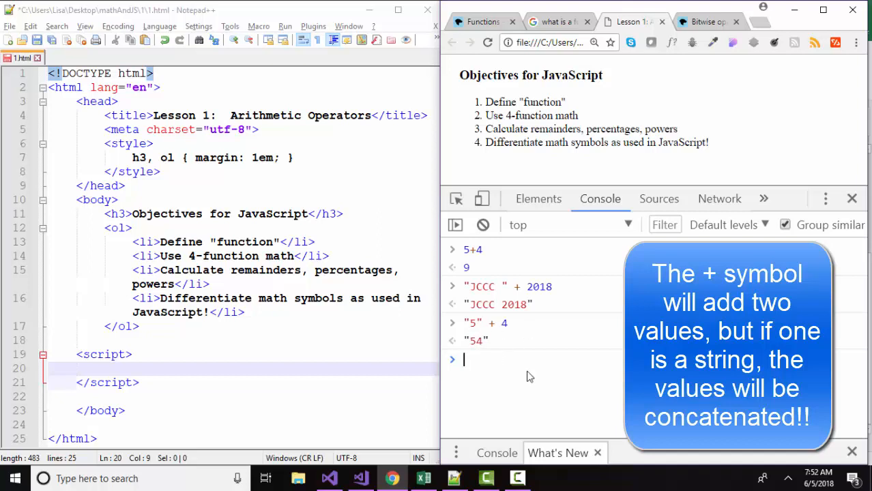
type("5 * 4")
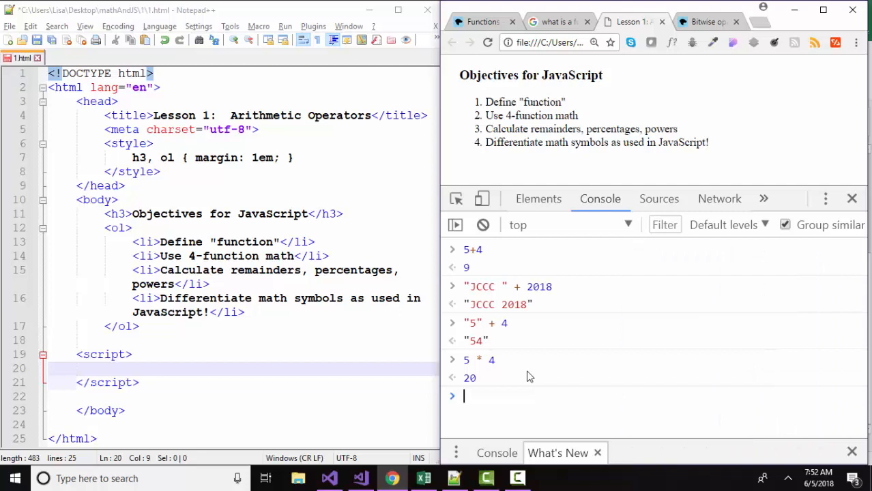
Enter "5" * 4 and evaluate "5" - 4 to show the string converts to a number.
type("\"5\" *")
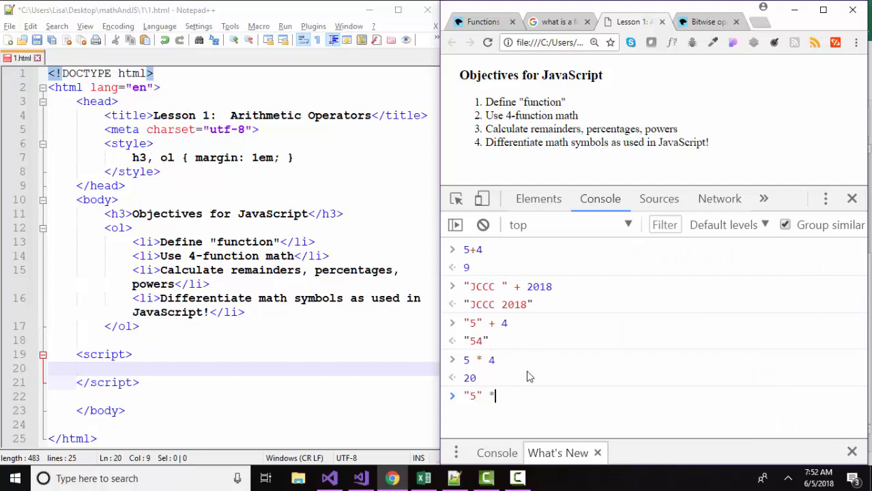
type("4")
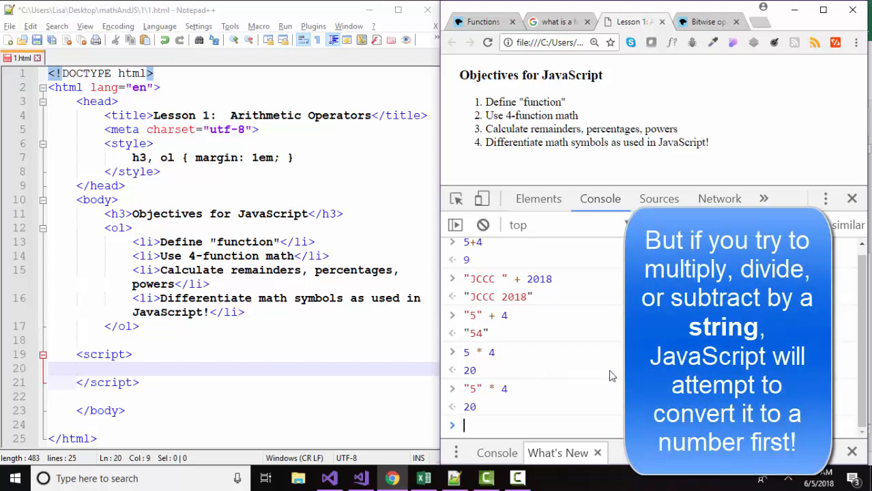
mouse_move(512, 328)
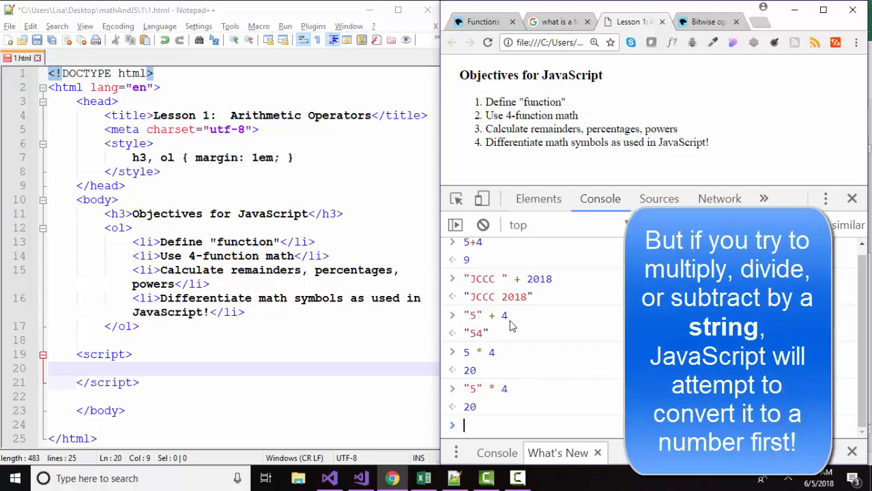
mouse_move(499, 336)
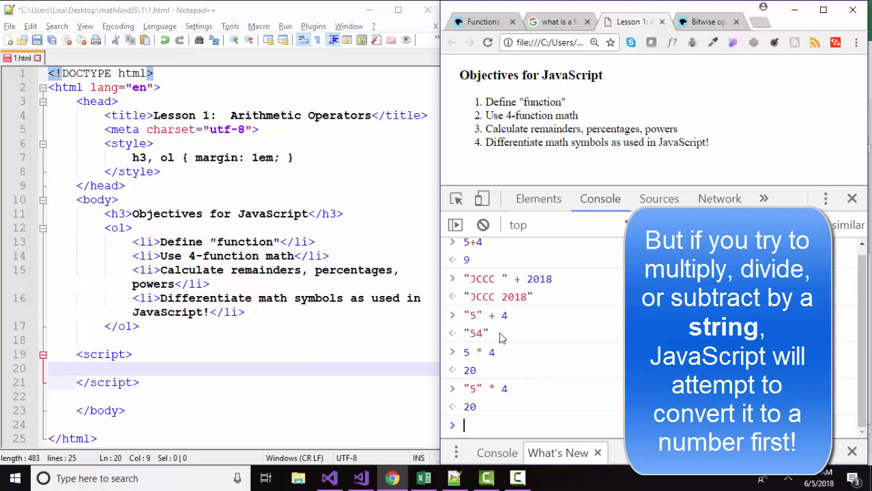
mouse_move(488, 344)
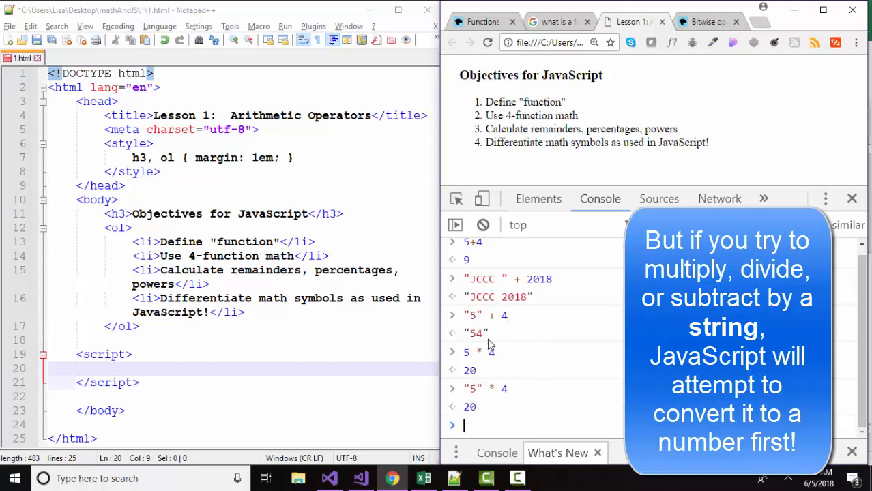
mouse_move(474, 401)
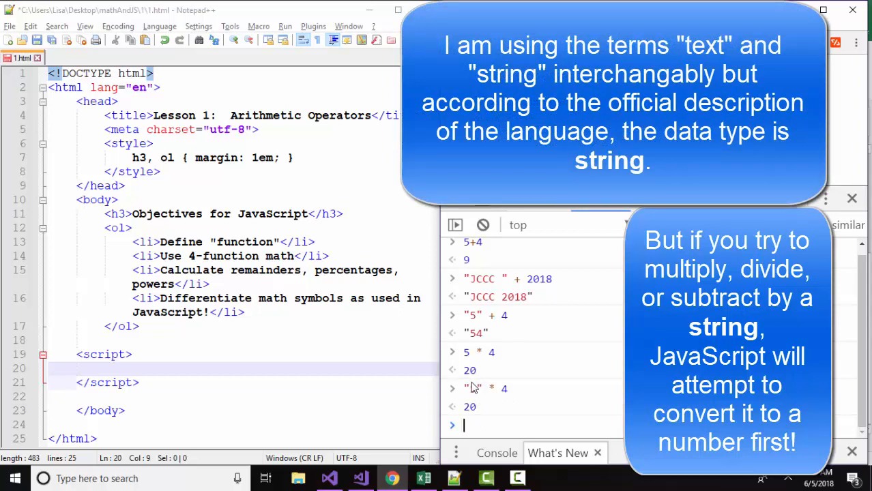
mouse_move(483, 402)
type("\"5")
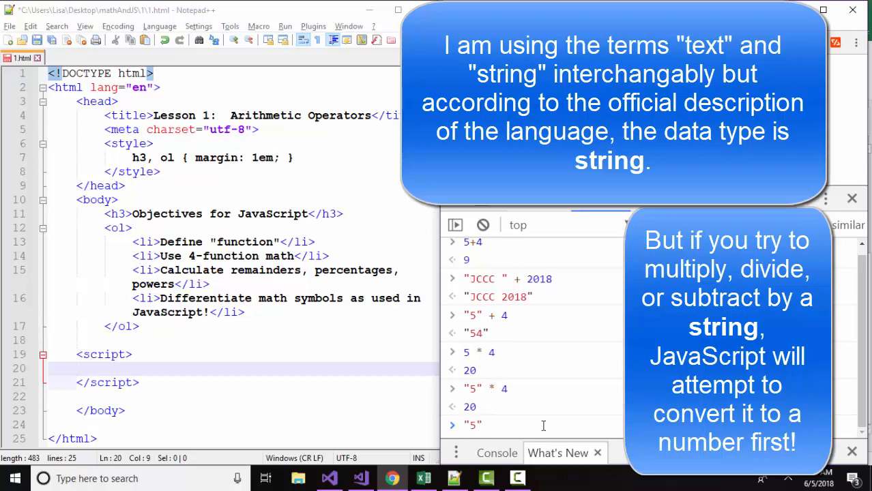
type("-")
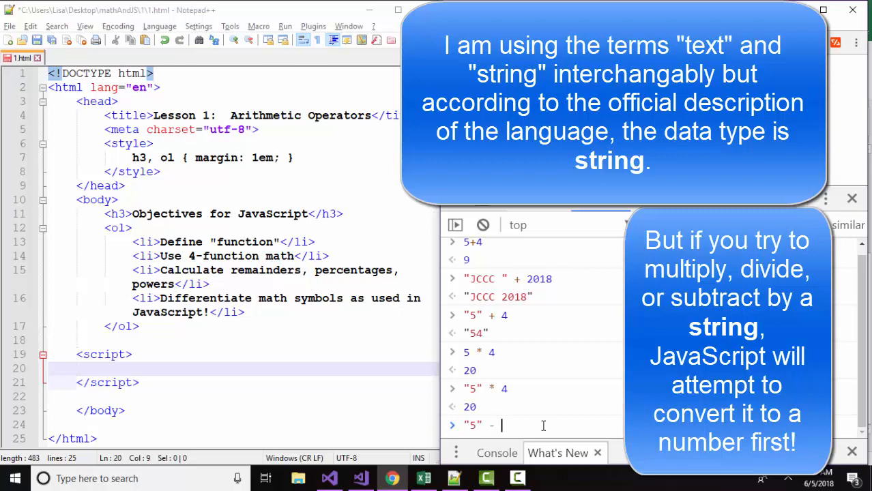
key("Enter")
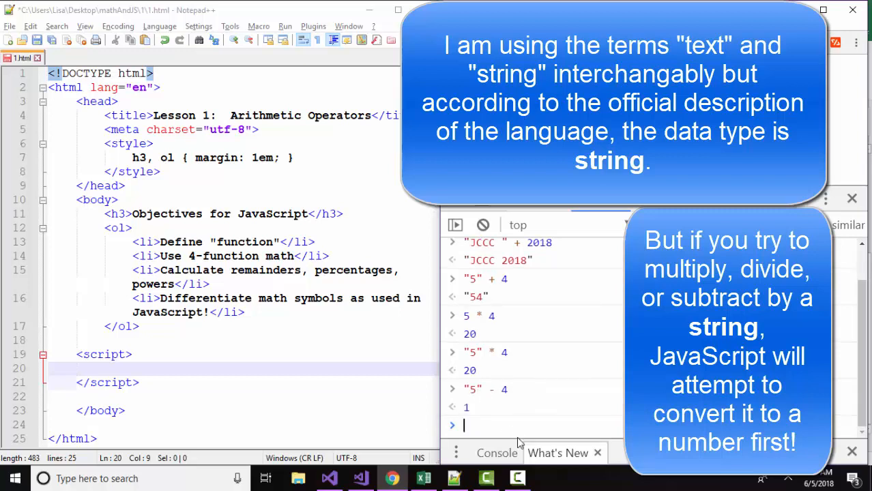
Evaluate "5" * 4 to get 20 and begin the next "5" expression.
type("\"5\"")
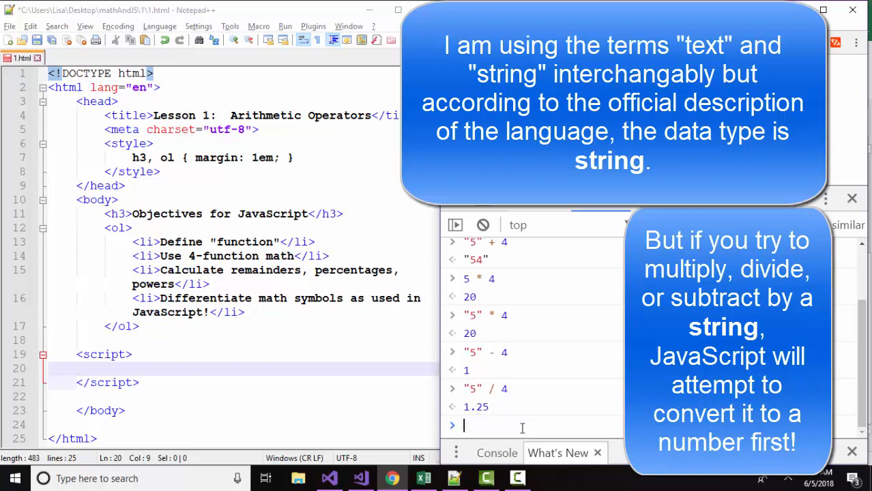
type("\"5\" *")
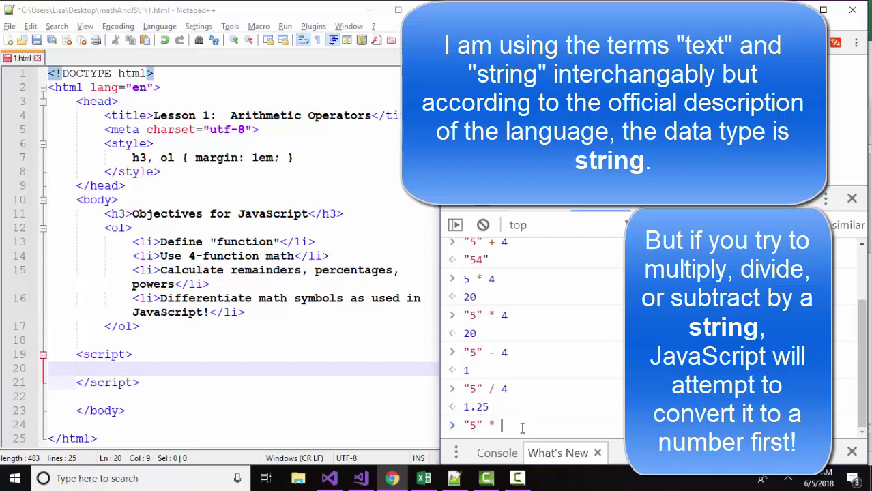
key("Enter")
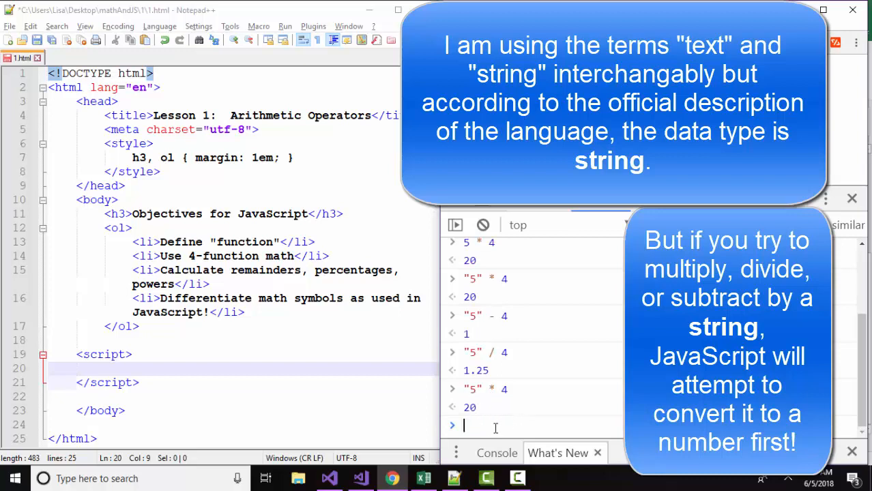
type("\"5\"")
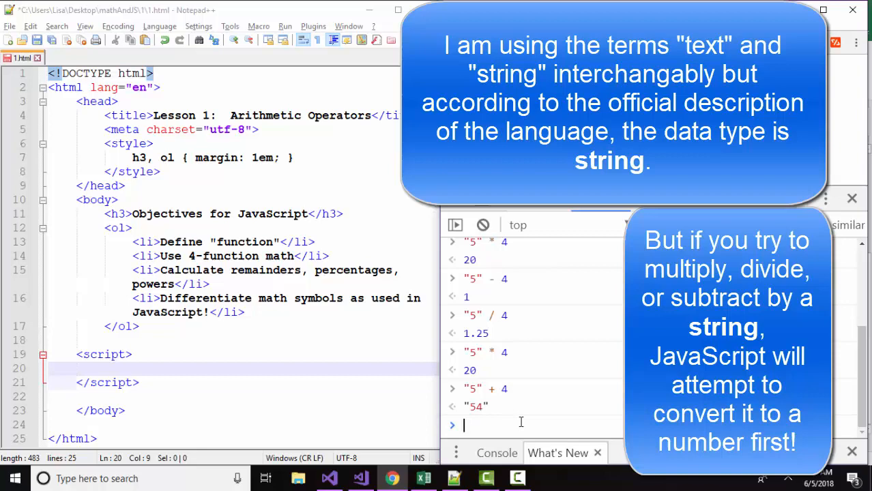
mouse_move(520, 423)
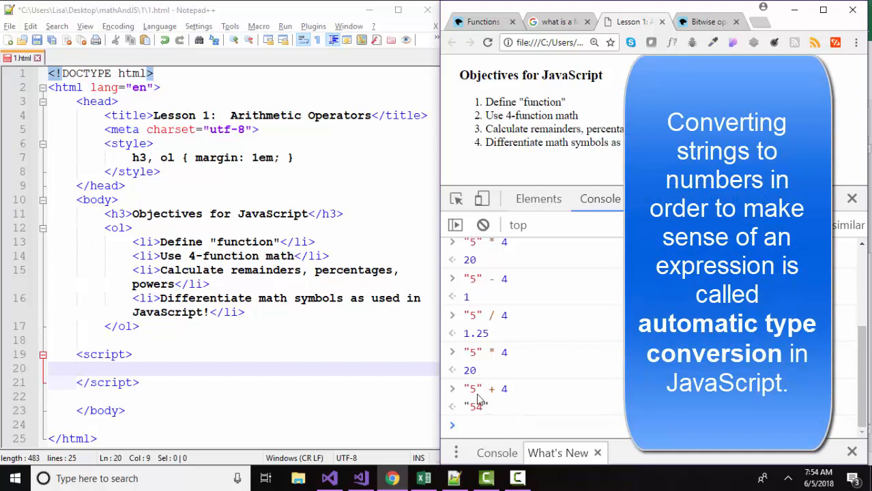
mouse_move(480, 365)
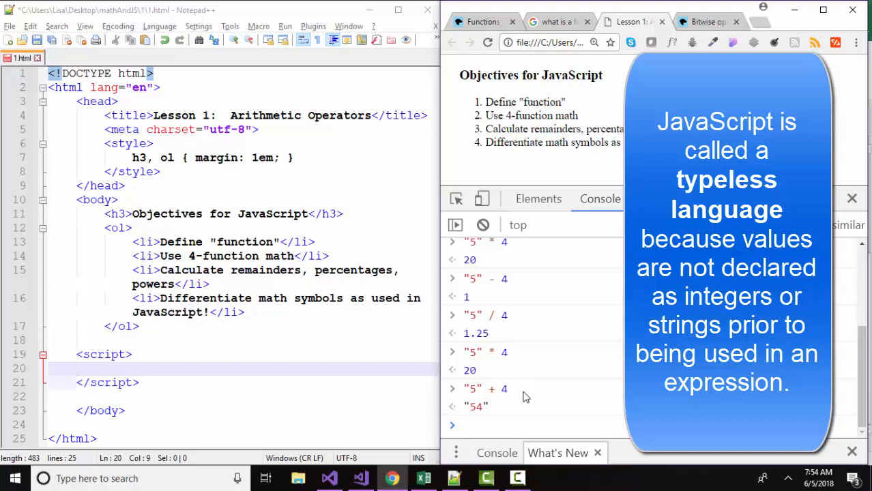
Evaluate "5" * "4" to show both strings convert to numbers, giving 20.
type("\"5\" * \"4")
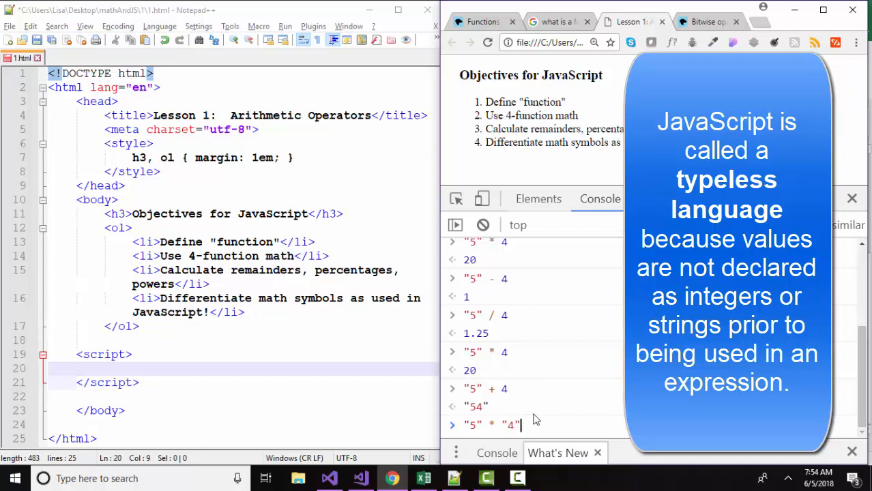
key("Enter")
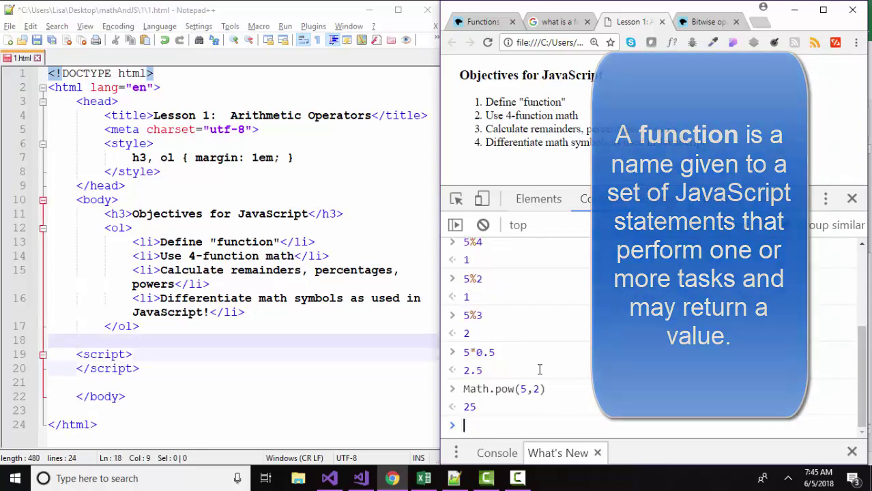
Start typing function, then clear all earlier results from the console.
left_click(540, 370)
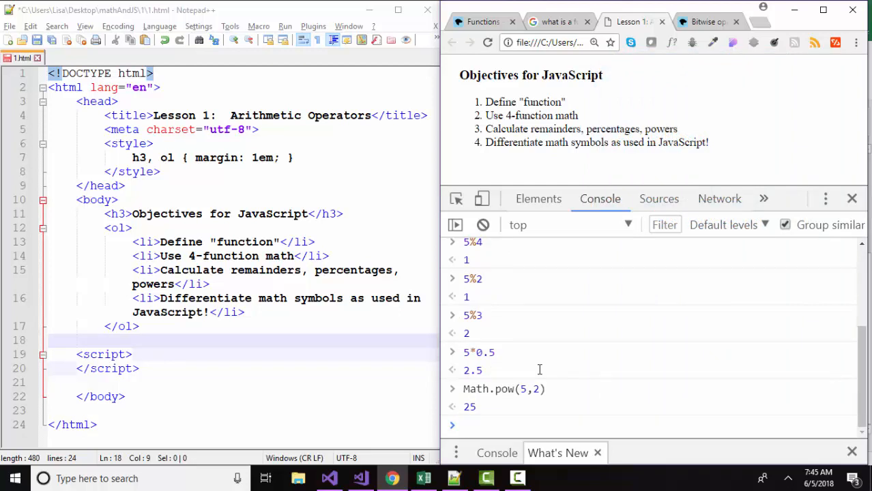
type("function")
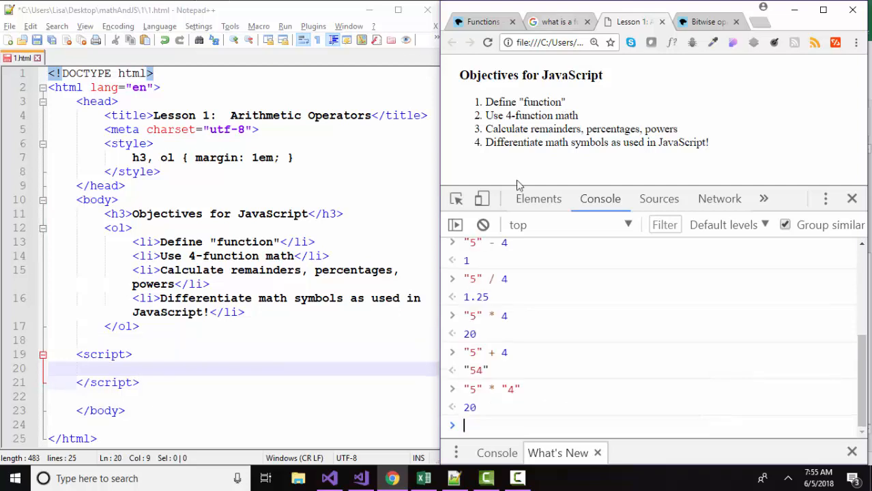
left_click(481, 224)
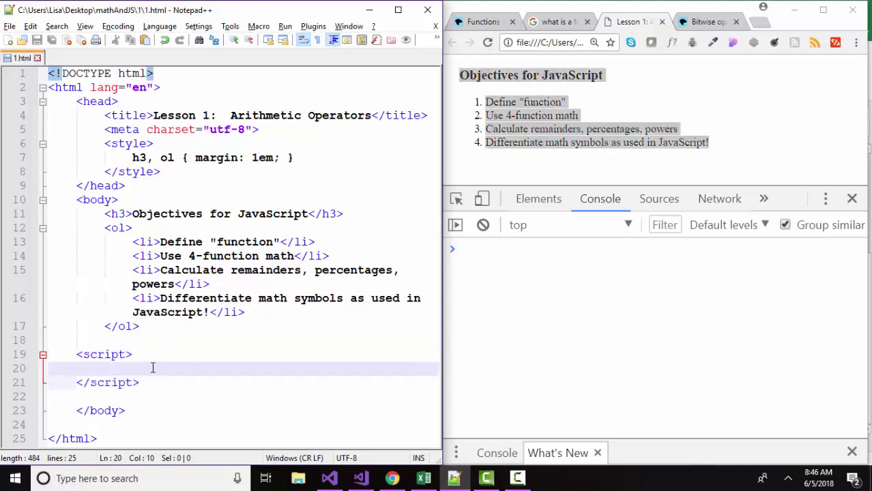
Write the function add(item1, item2) signature with its opening brace.
type("function")
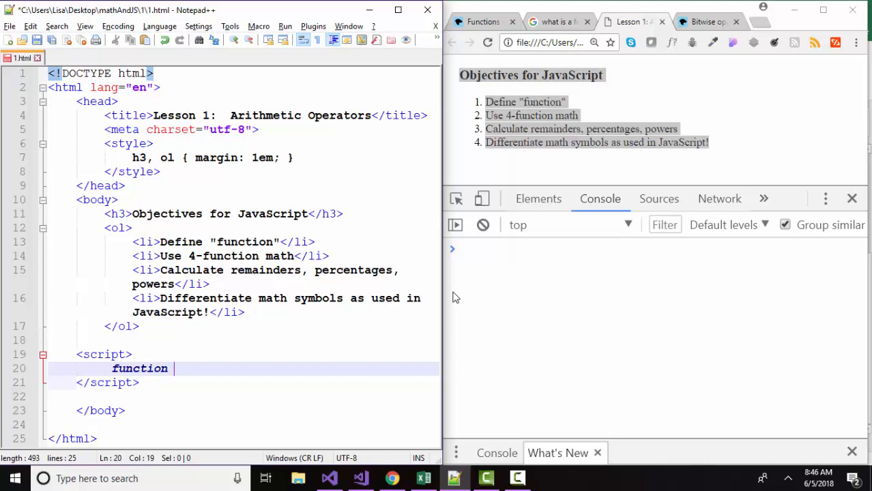
type("add()")
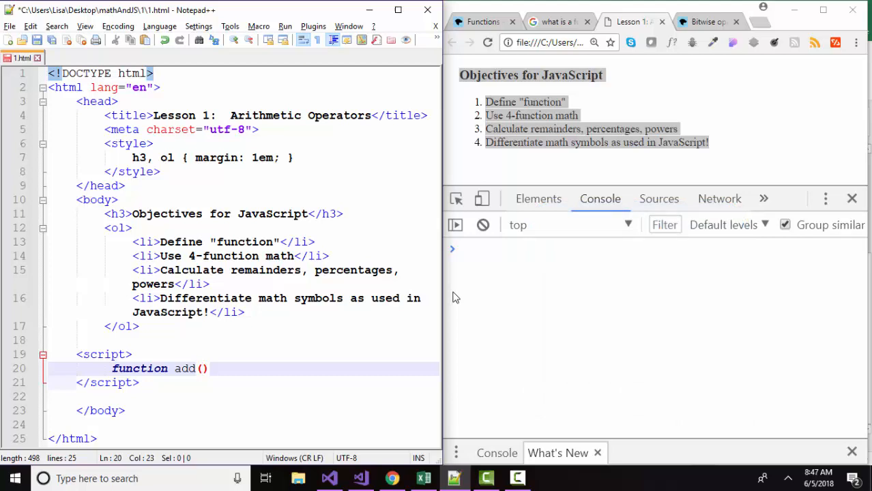
type("item1, item2")
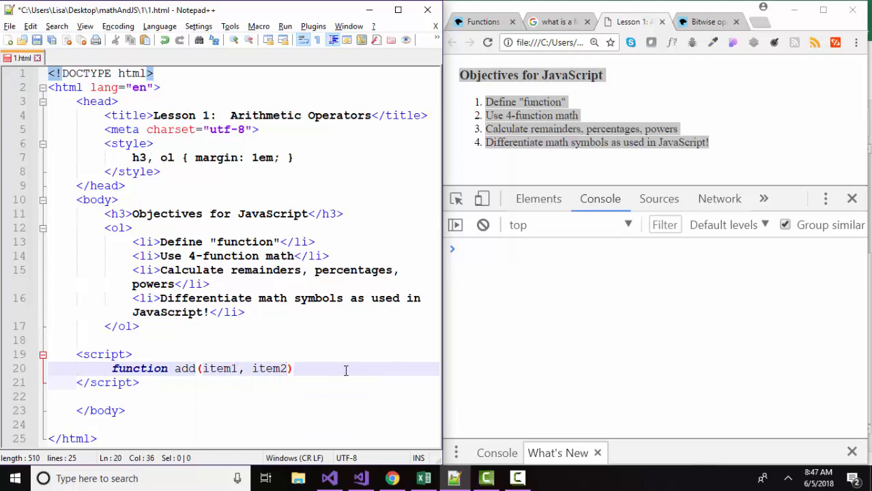
type("{")
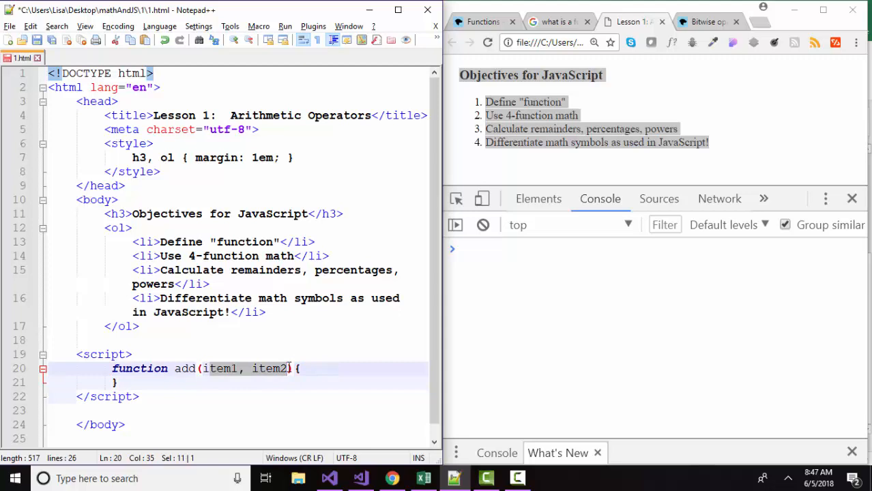
Add the body line return item1 + item2; inside the add function.
double_click(184, 368)
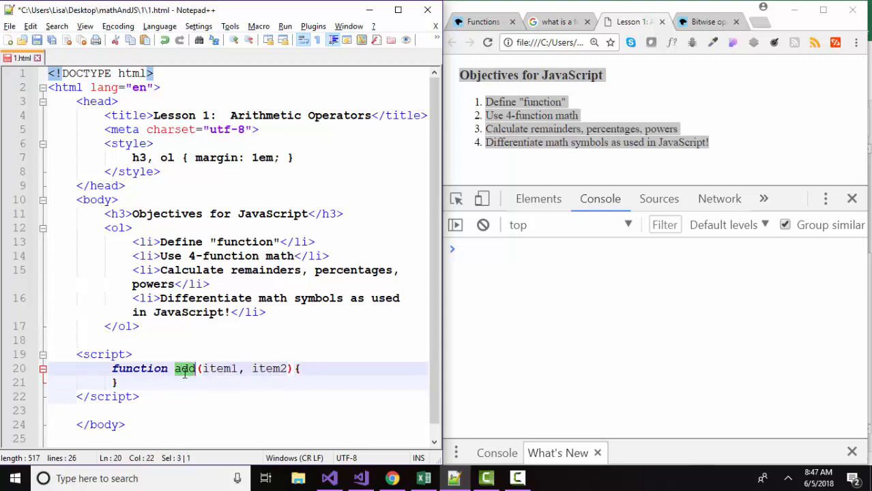
key("Enter")
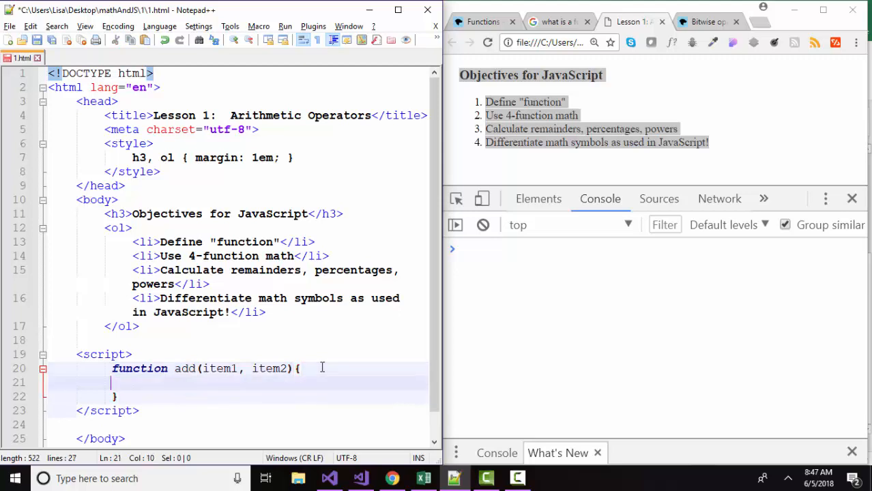
type("return item1 + item")
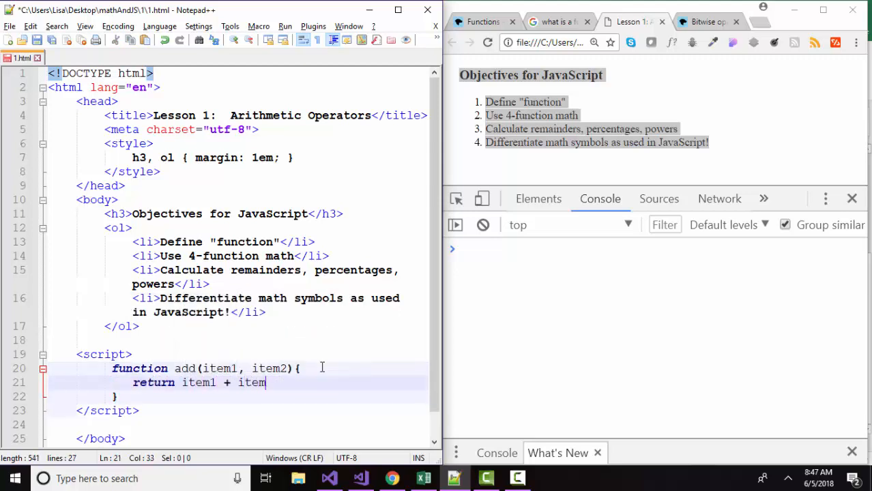
type("2;")
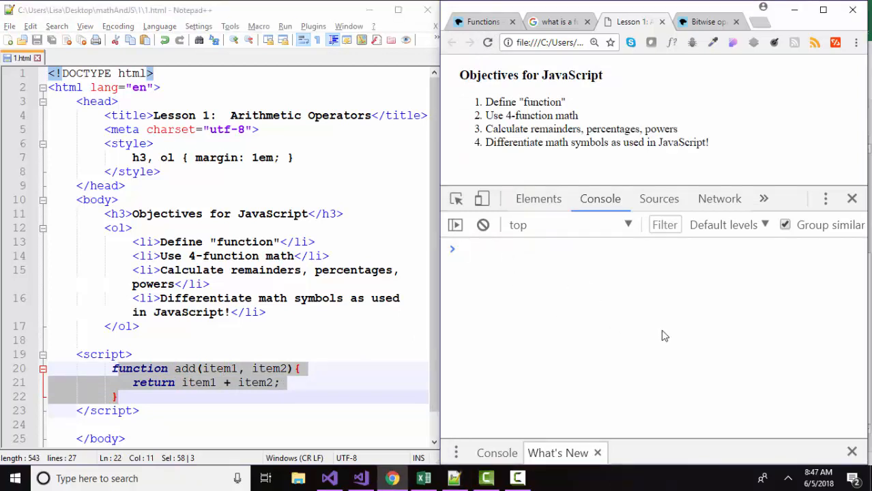
Run add(5,4) and add('5','4') in the console, getting 9 and "54".
type("add(5,4")
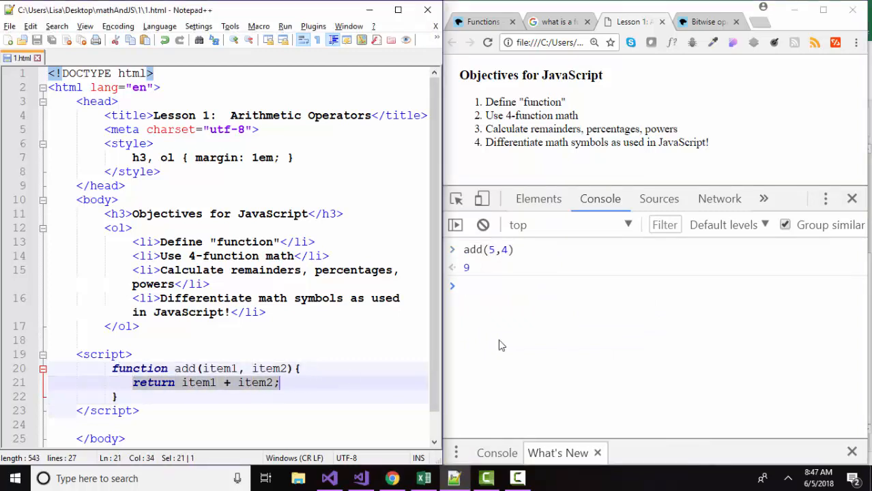
type("add('")
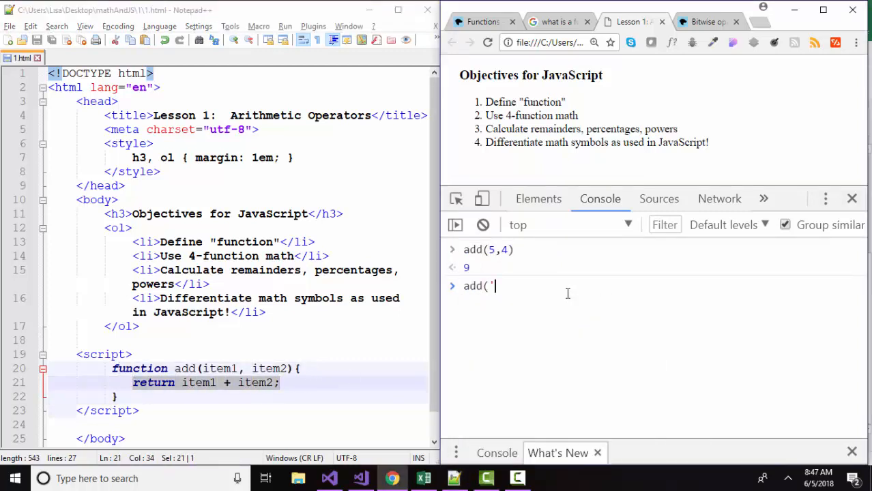
type("5','4'")
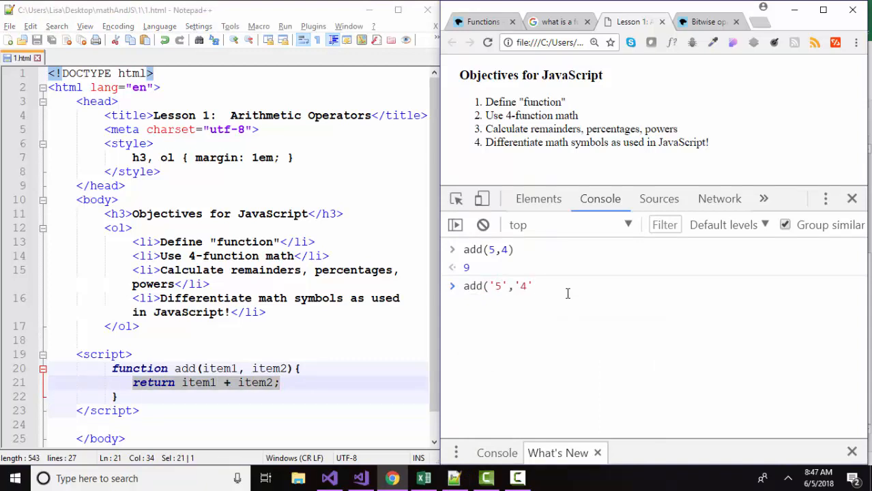
key("Enter")
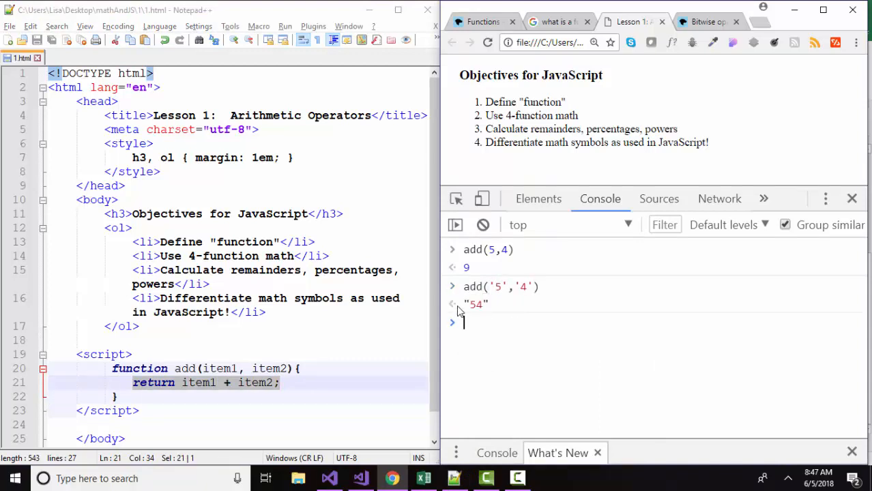
Run add(4,"hi") and add(9, "1"), getting "4hi" and "91".
type("add")
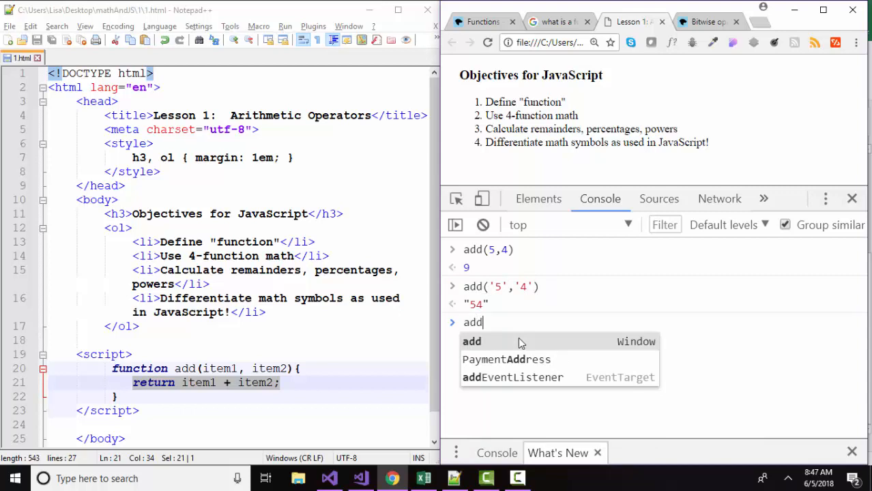
type("(4,\"hi")
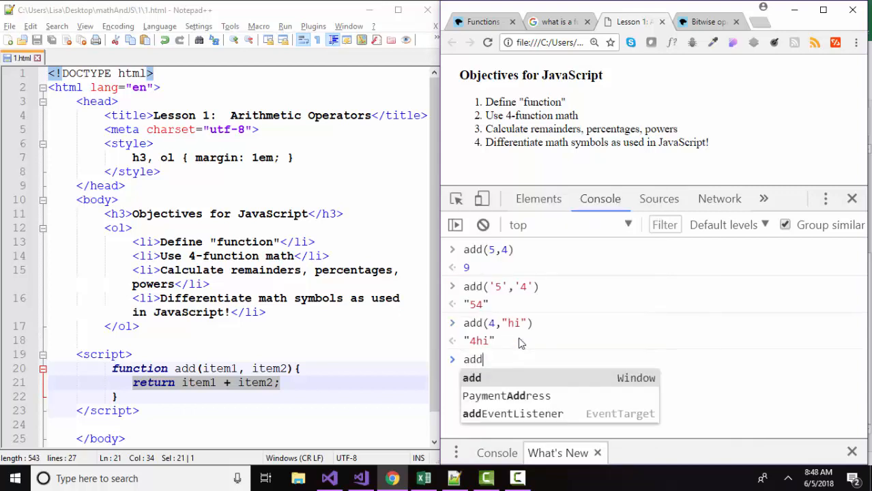
type("(9, \"")
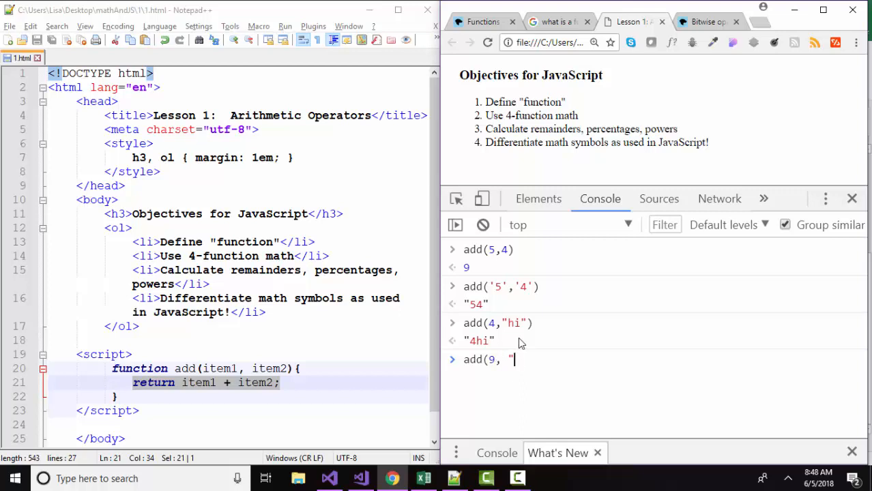
key("Enter")
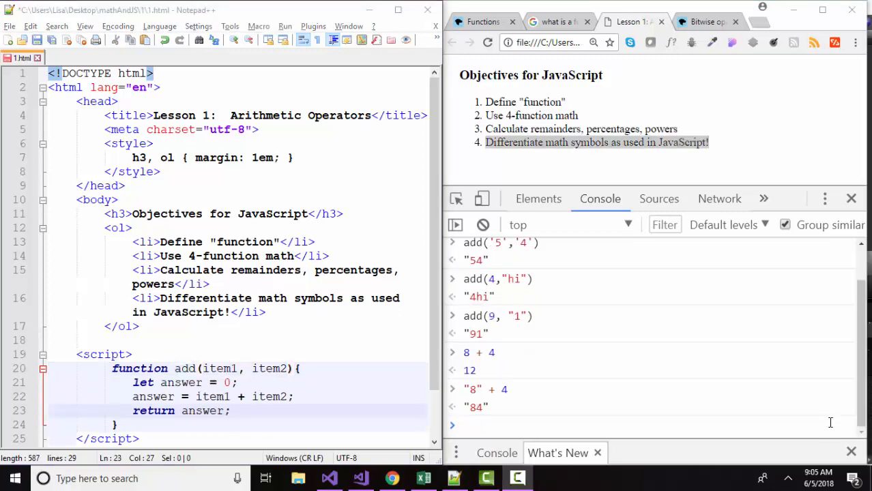
Review the answer variable's uses in add, then confirm add(10,20) returns 30 in the console.
left_click_drag(134, 382, 232, 411)
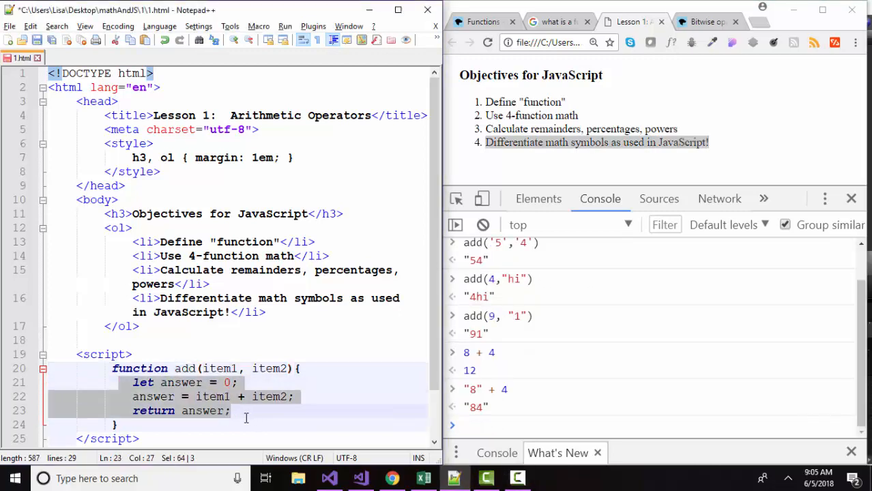
left_click(121, 382)
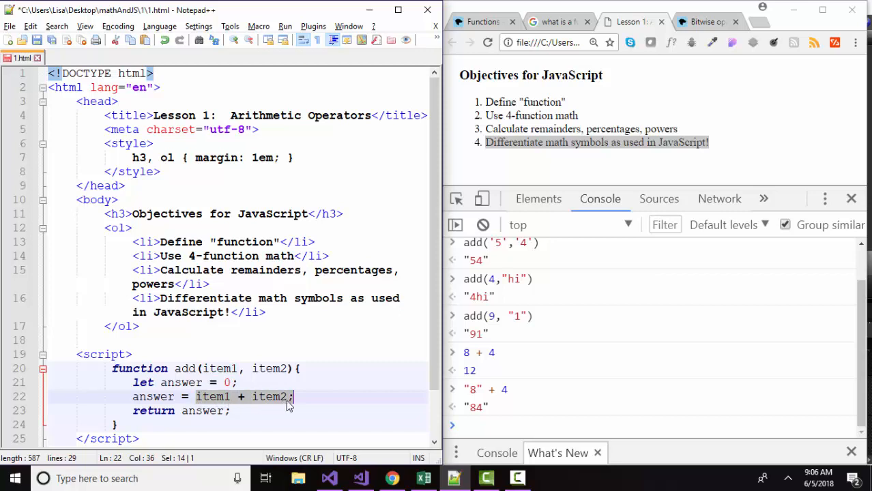
mouse_move(198, 412)
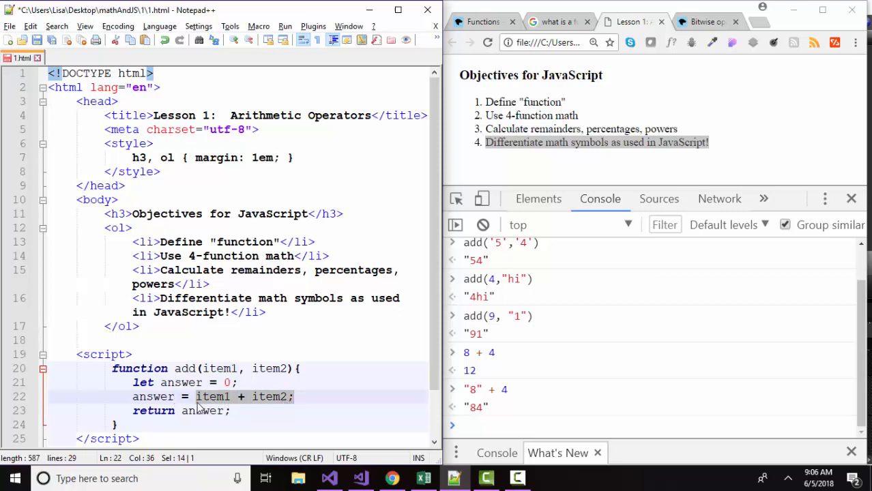
double_click(153, 396)
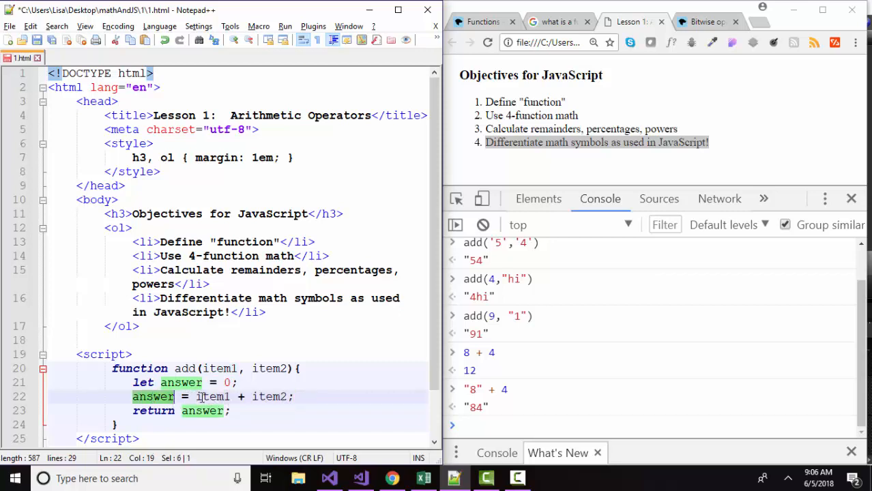
left_click(188, 410)
type("add(10,")
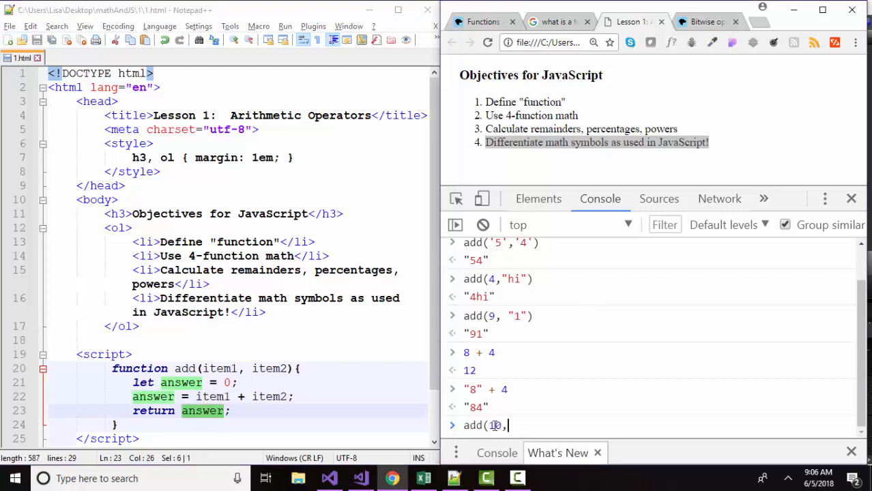
key("Enter")
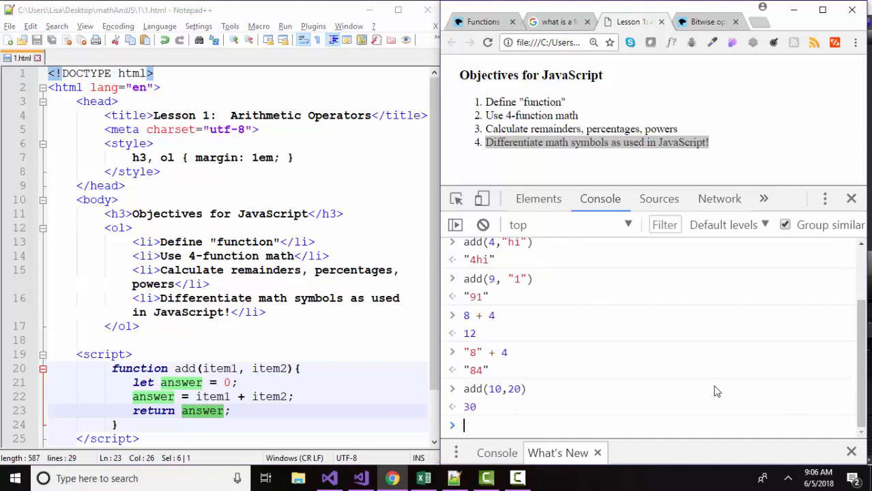
mouse_move(639, 415)
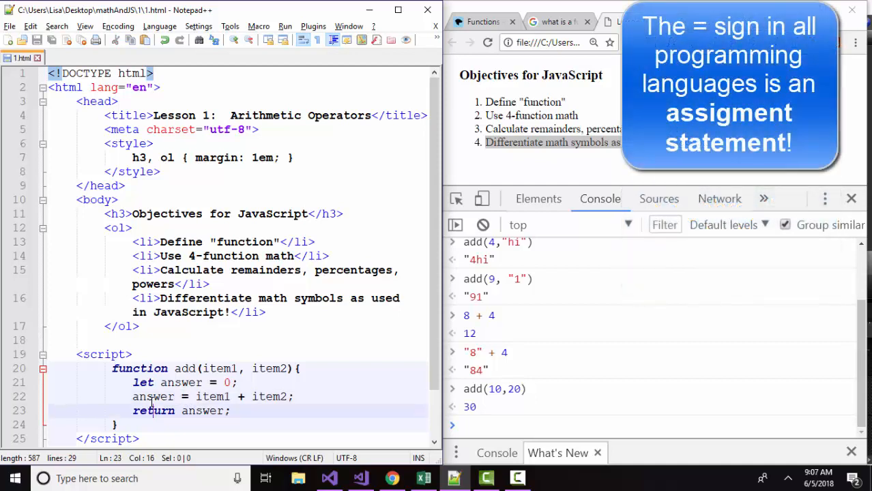
Highlight answer's occurrences and select the right-hand side of its assignment.
double_click(228, 382)
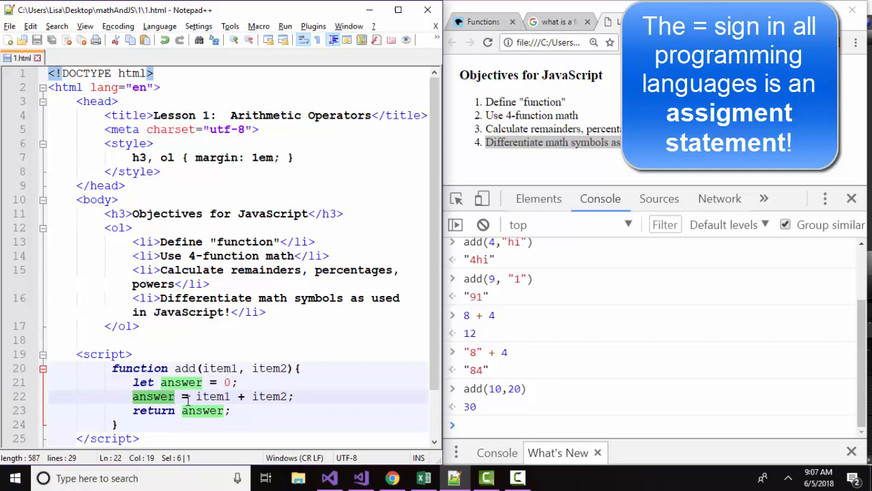
left_click_drag(196, 396, 295, 396)
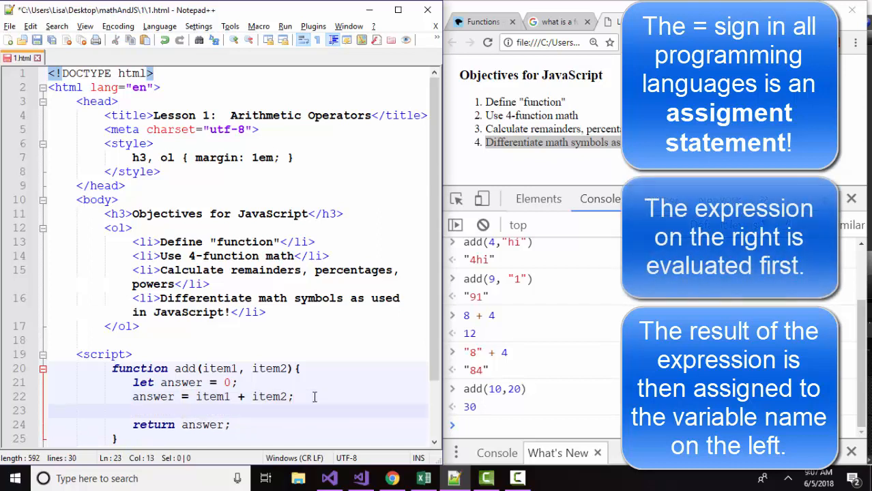
Add the comment lines "//is assigned to" and "//x = x + 1" below the answer assignment.
type("//is asi")
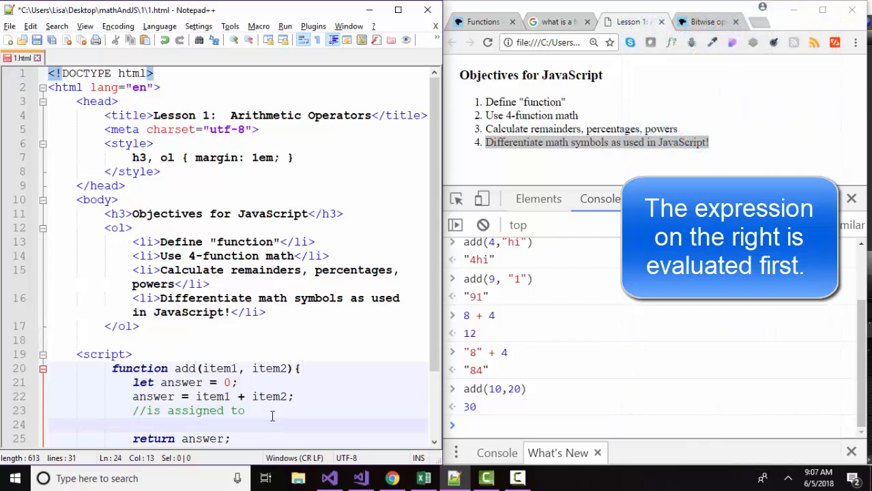
type("//x = x")
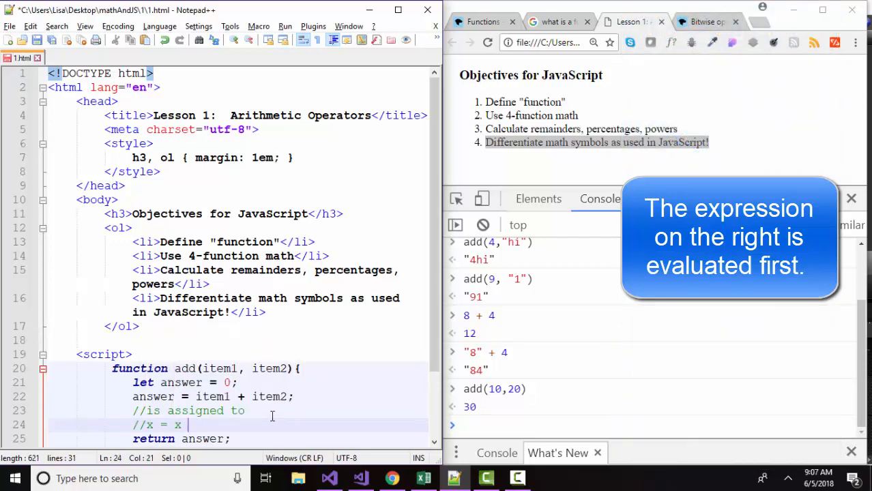
type("+ 1")
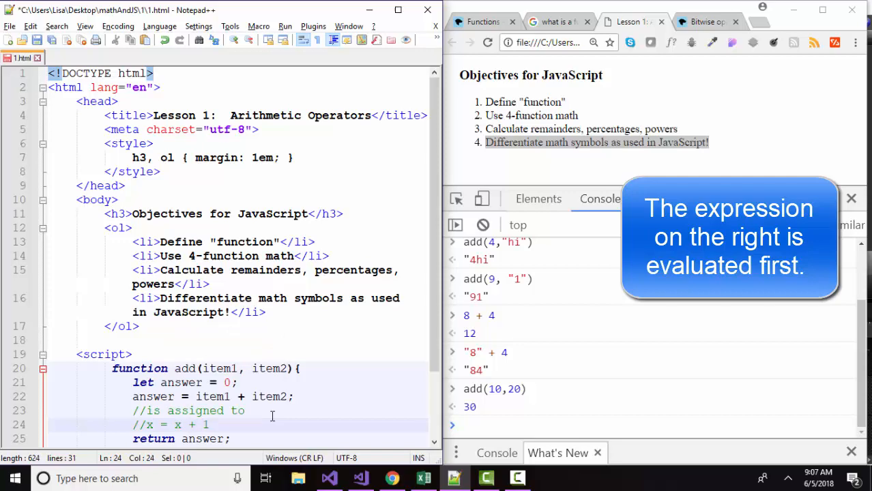
scroll("down", 3)
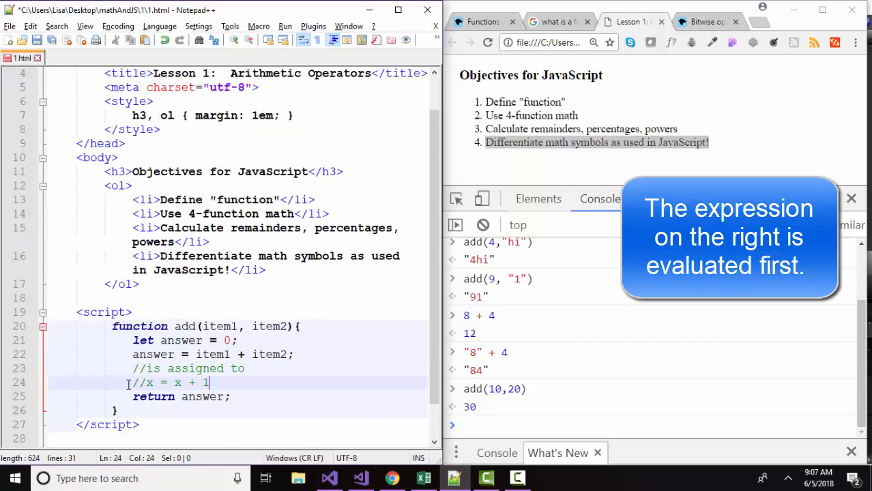